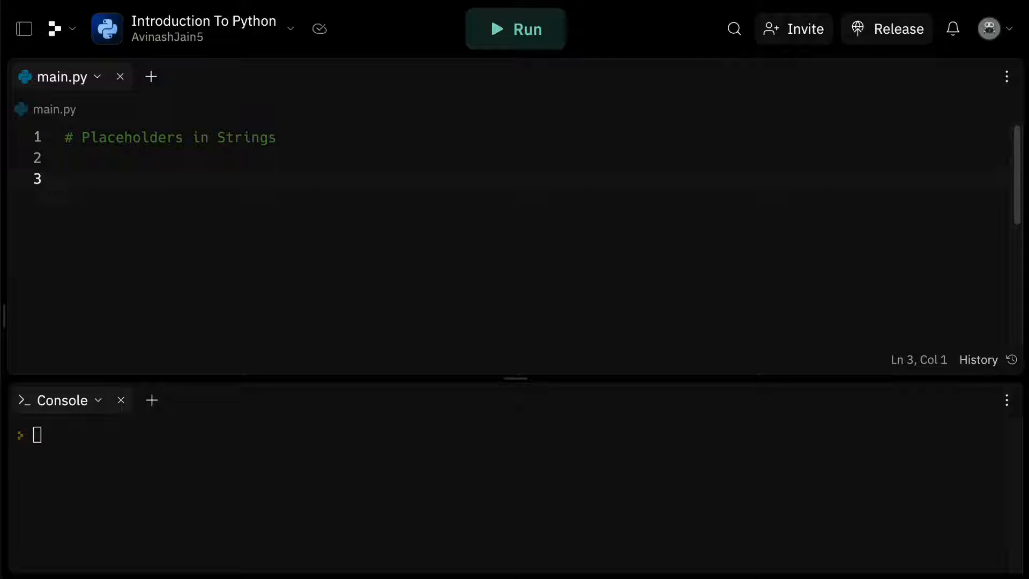
# Type and then discard comments about automating personalized emails on line three.
pyautogui.click(64, 178)
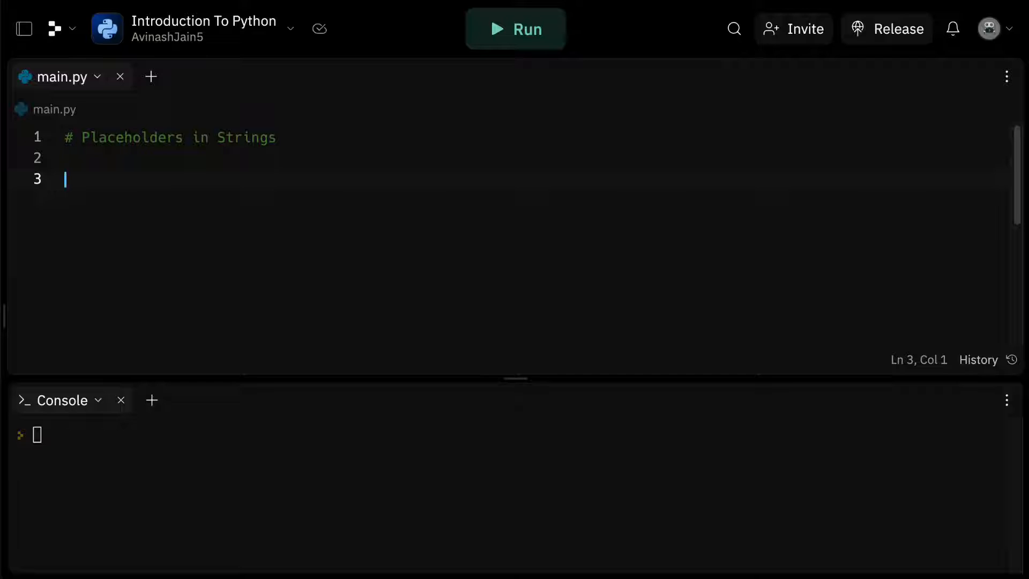
pyautogui.write('# automated email system')
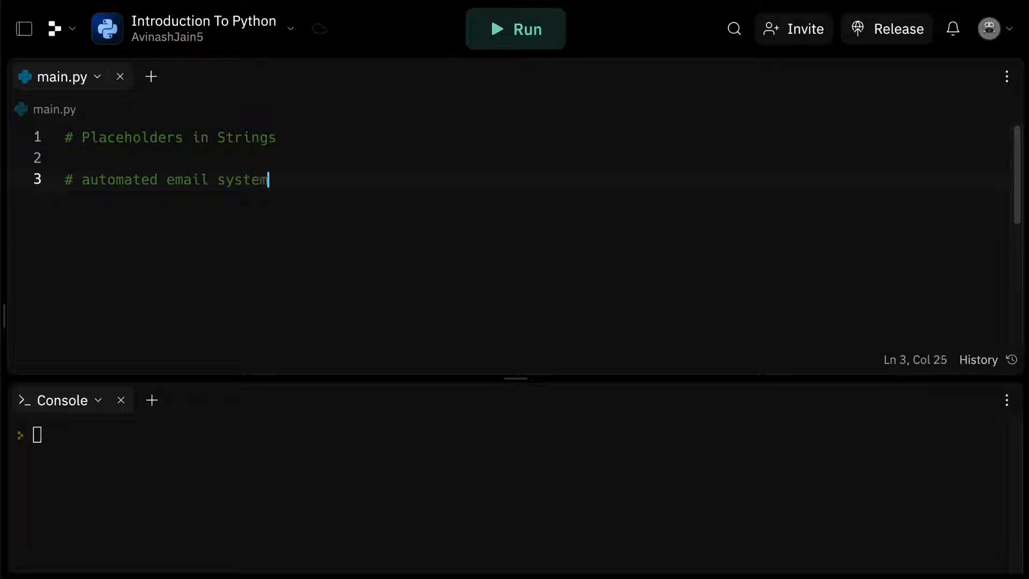
pyautogui.write('- persona')
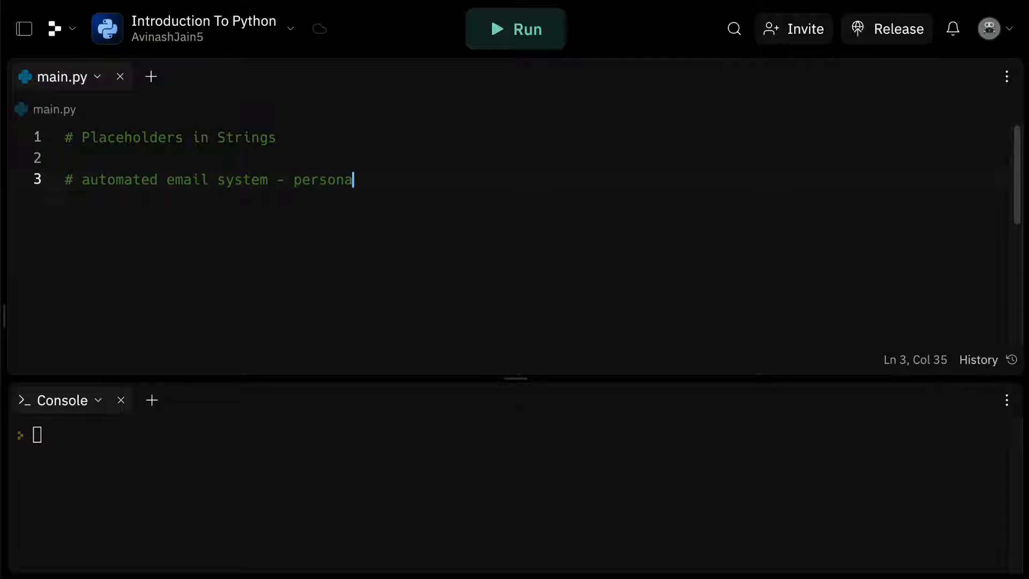
pyautogui.write('lized emails')
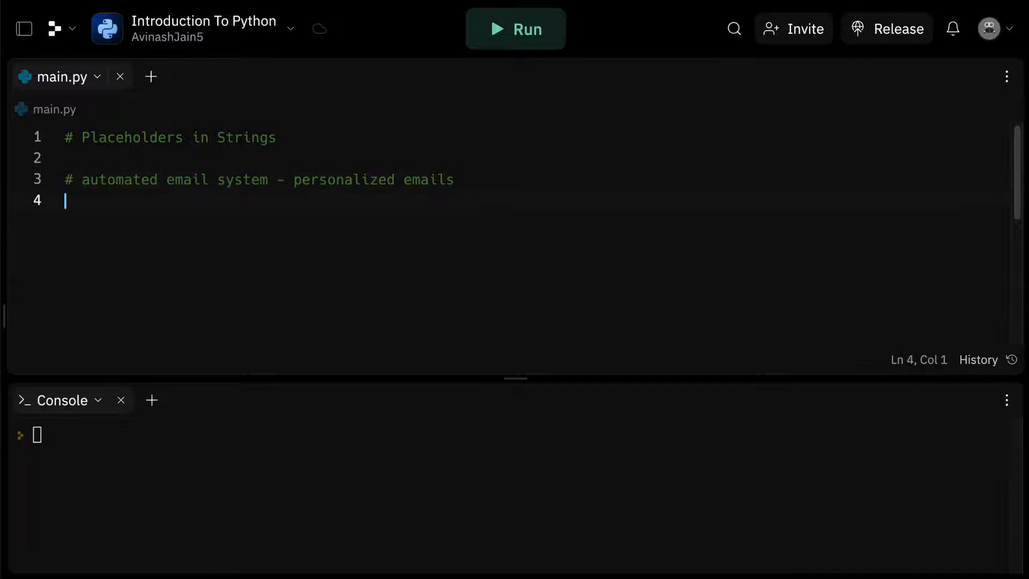
pyautogui.write('#')
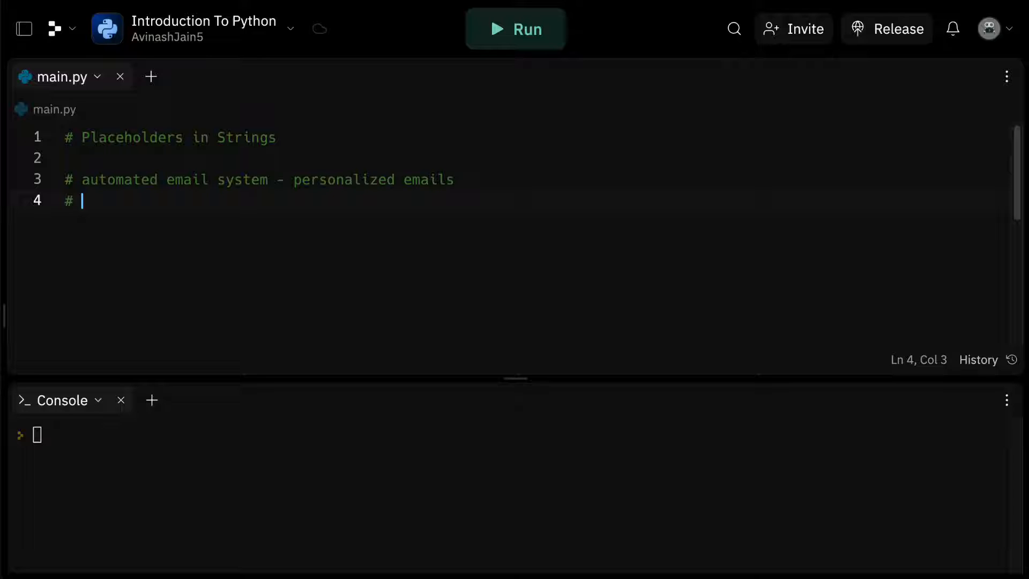
pyautogui.write('un')
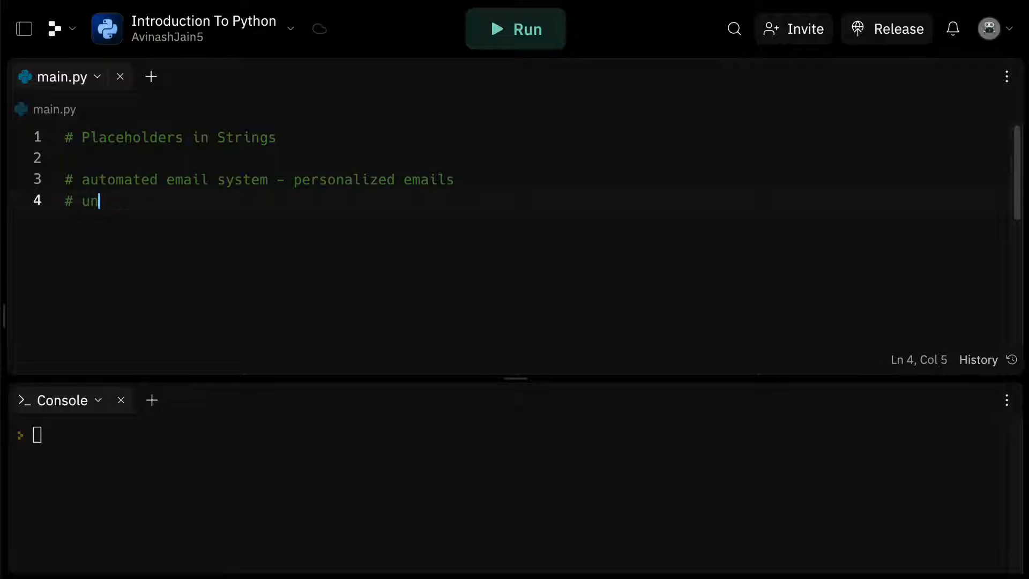
pyautogui.write('ique messages')
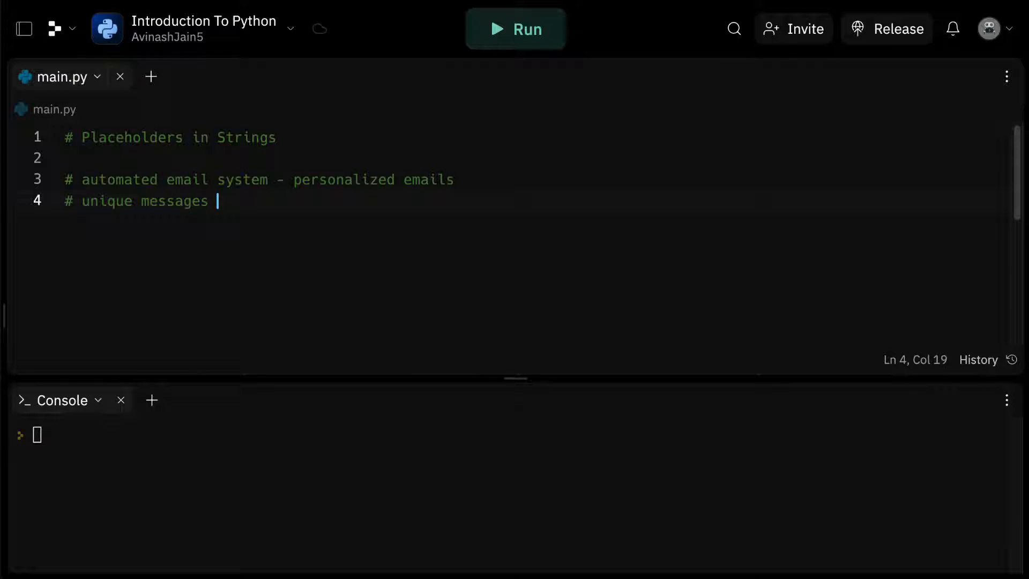
pyautogui.write("wouldn't scalle")
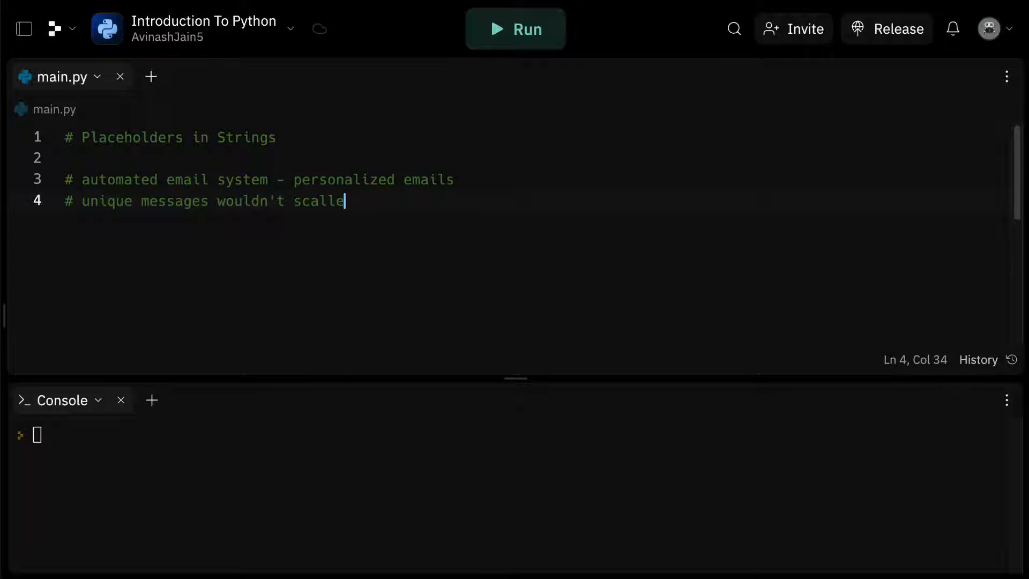
pyautogui.press('Backspace')
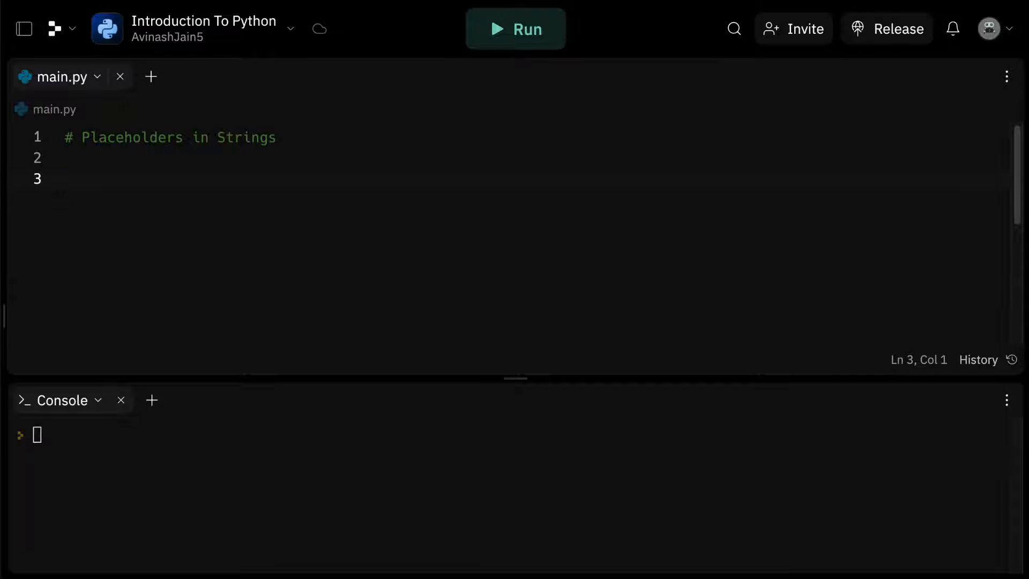
# Assign name = "jake", print name + " is 15 years old", and run twice.
pyautogui.click(64, 179)
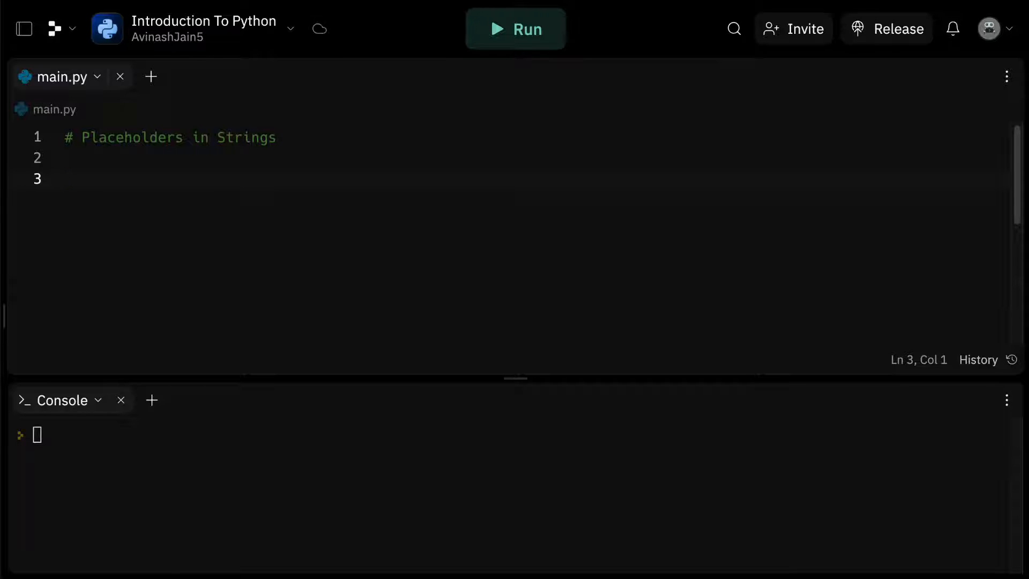
pyautogui.write('name =')
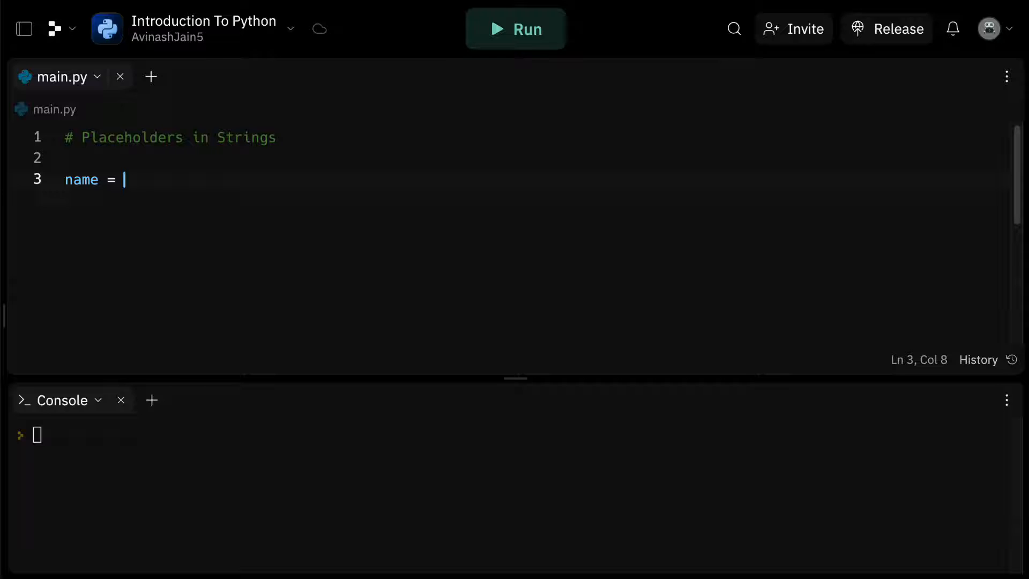
pyautogui.write('"')
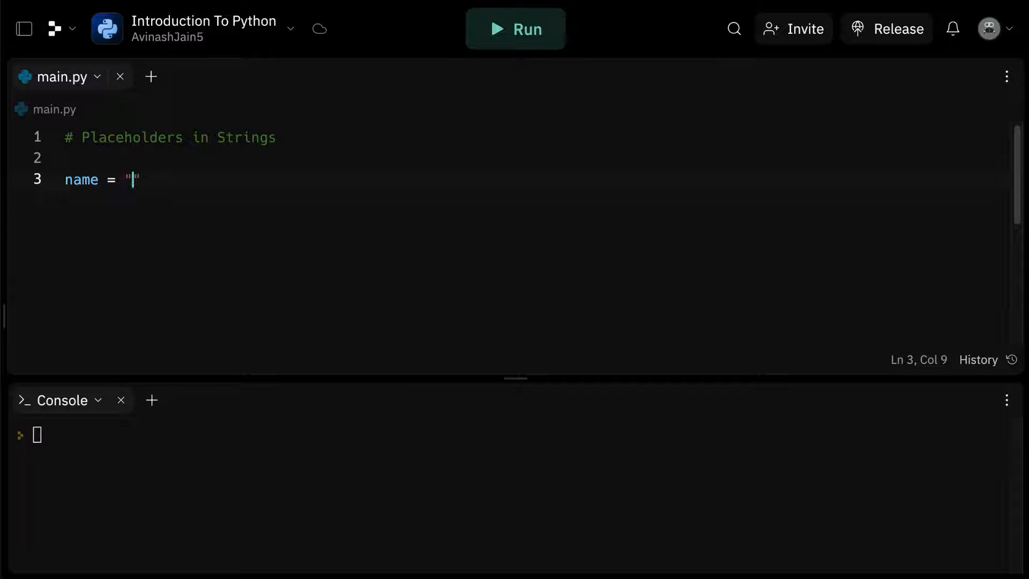
pyautogui.write('jake')
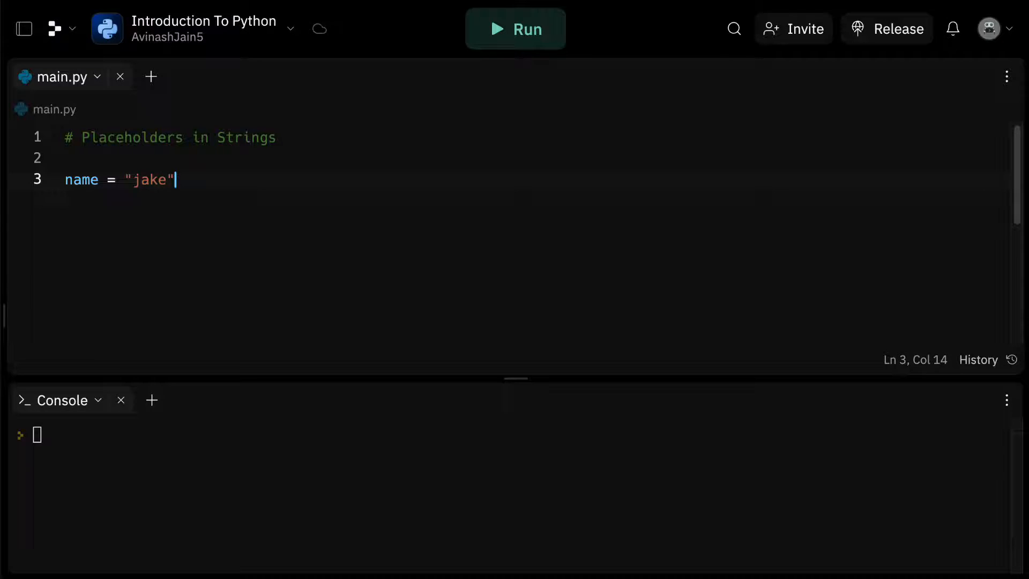
pyautogui.press('enter')
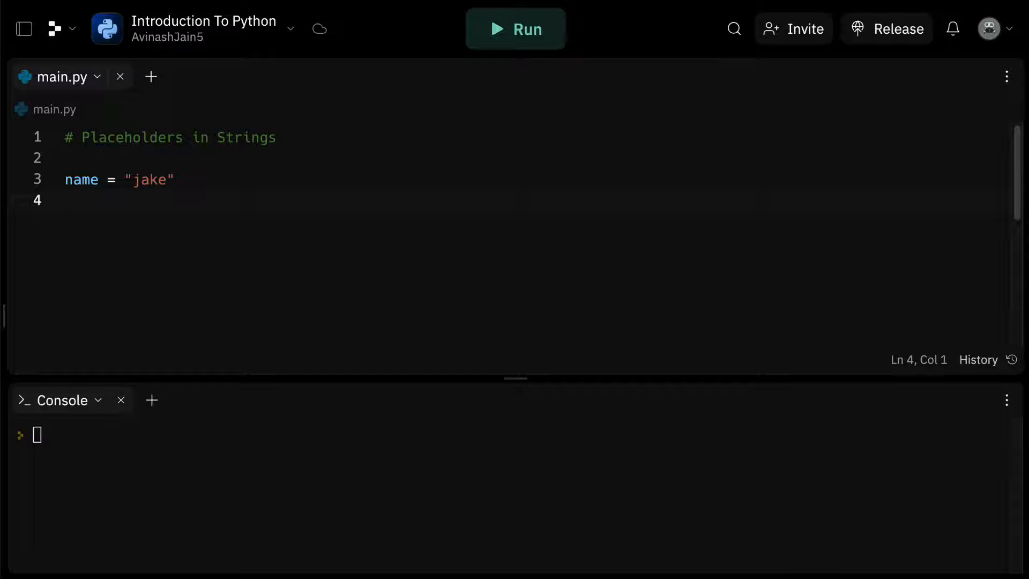
pyautogui.write('print(n)')
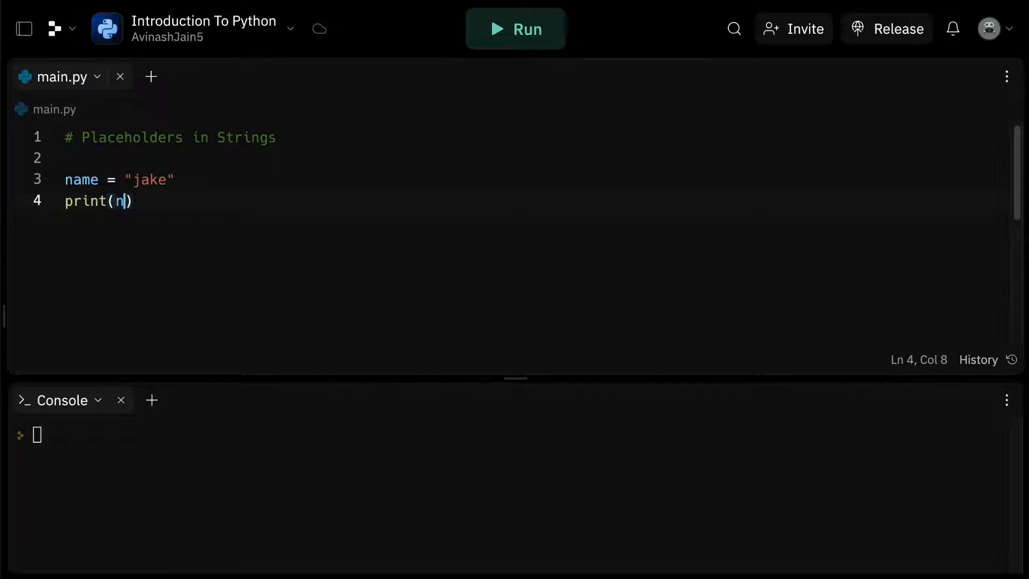
pyautogui.write('ame + "is 15 years old')
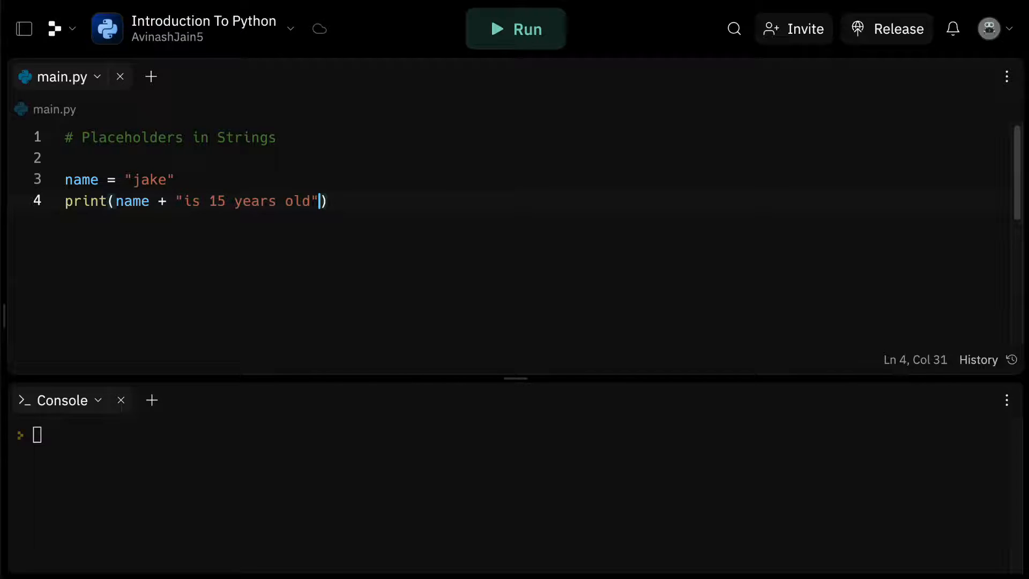
pyautogui.click(515, 28)
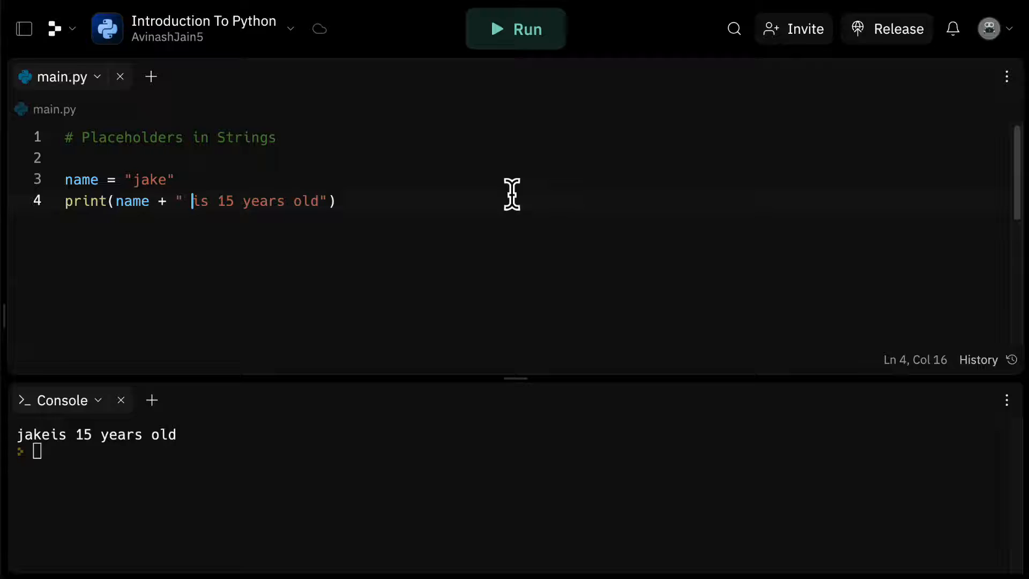
pyautogui.click(516, 29)
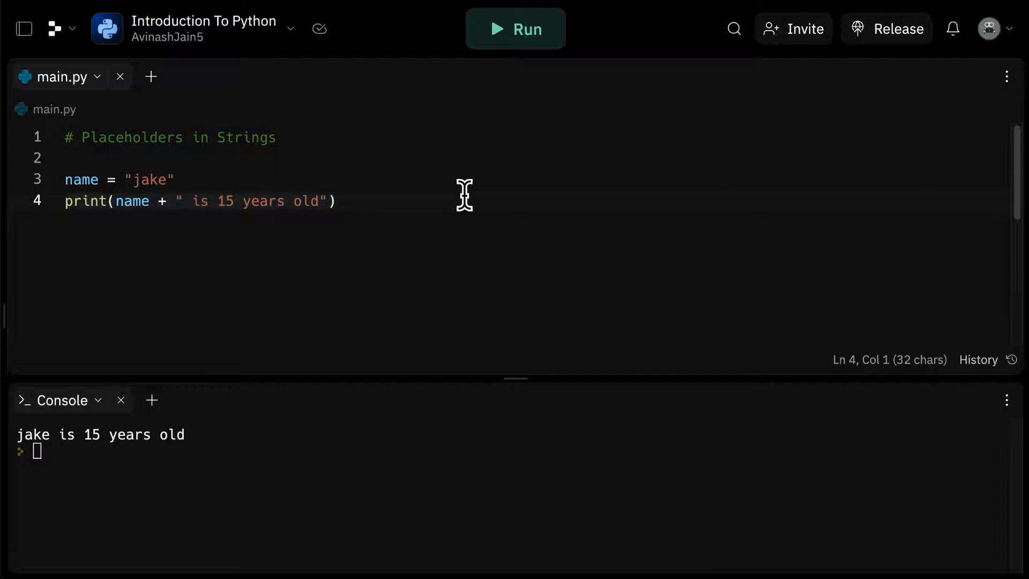
# Define a sentence template "%s is 15 years old" and run print(sentence).
pyautogui.write('sentence = "%s')
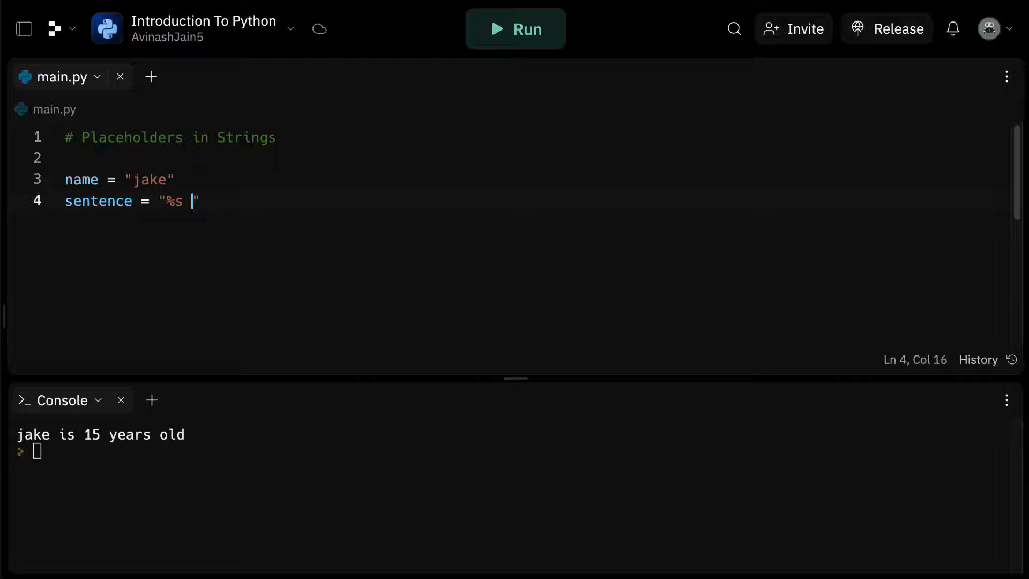
pyautogui.write('is 15 years old')
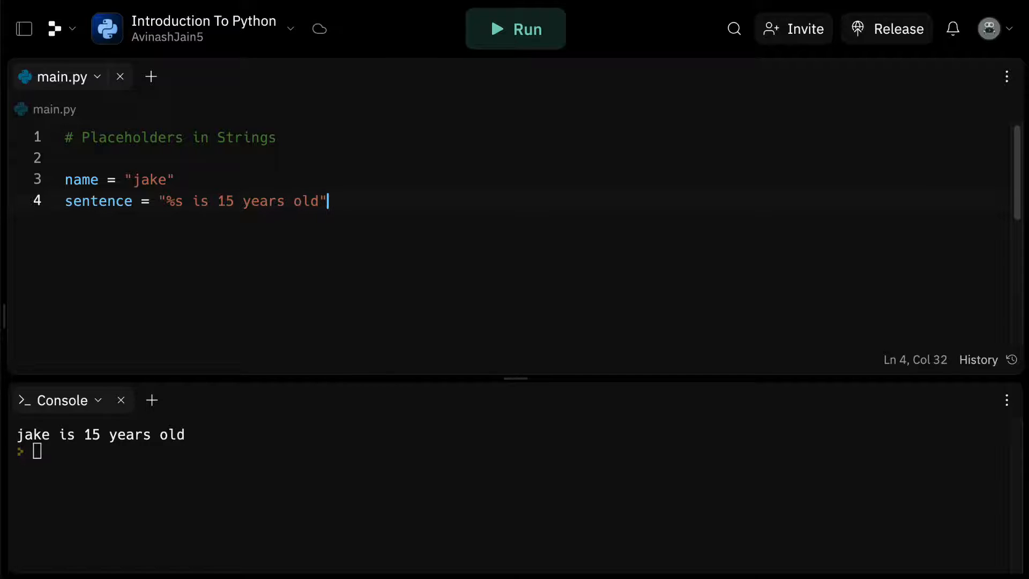
pyautogui.press('Enter')
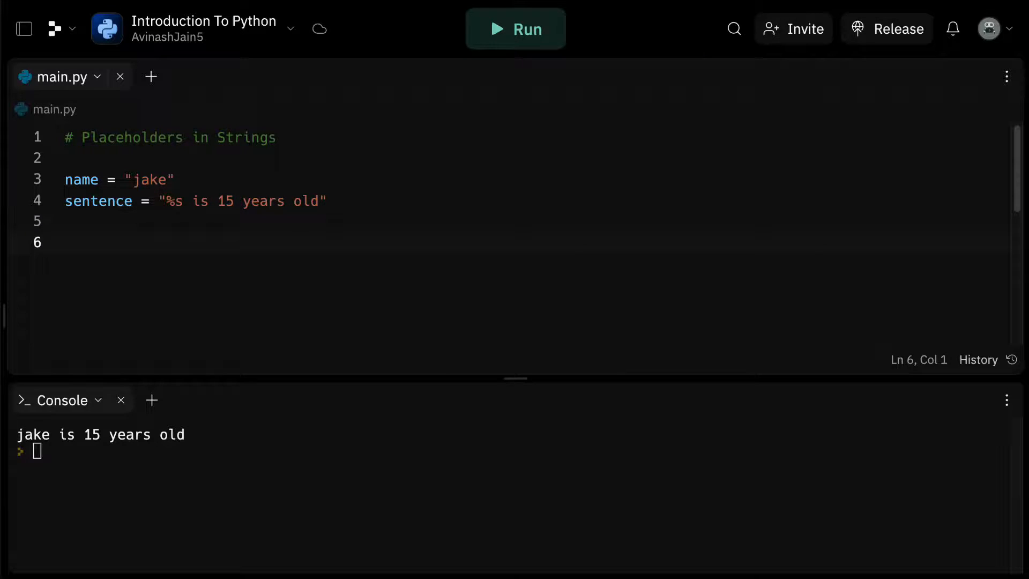
pyautogui.write('print')
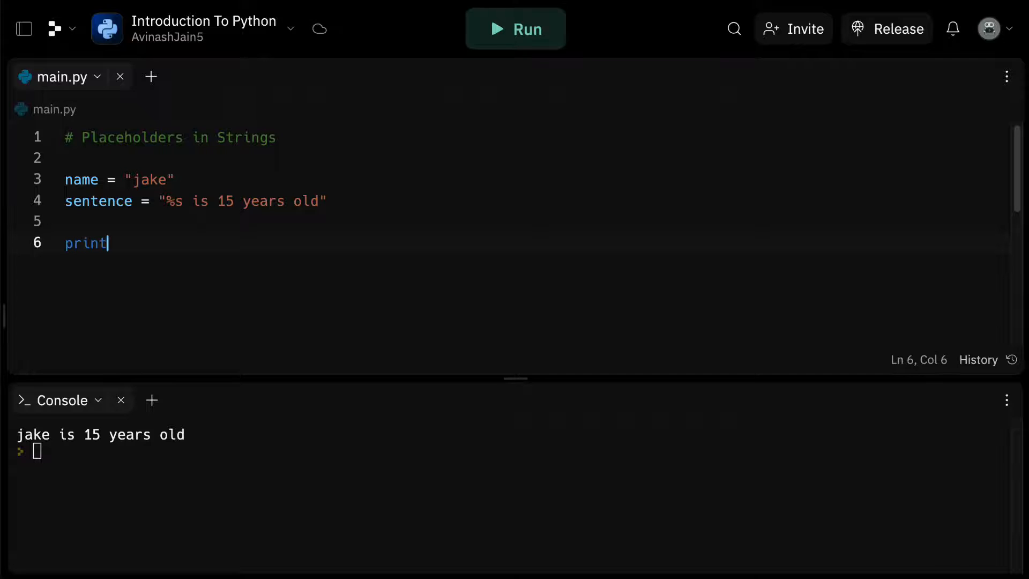
pyautogui.write('(sentence)')
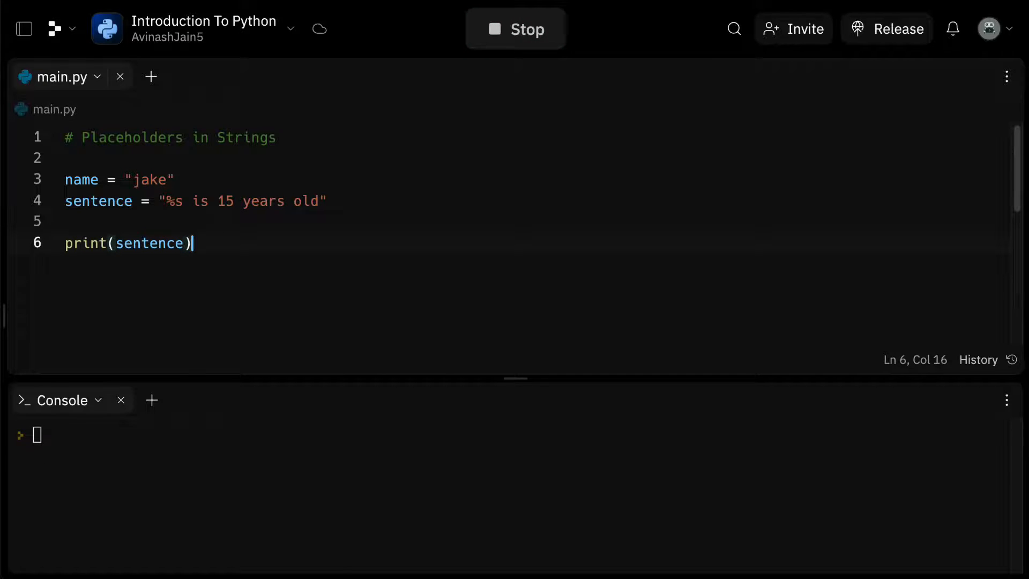
pyautogui.click(515, 28)
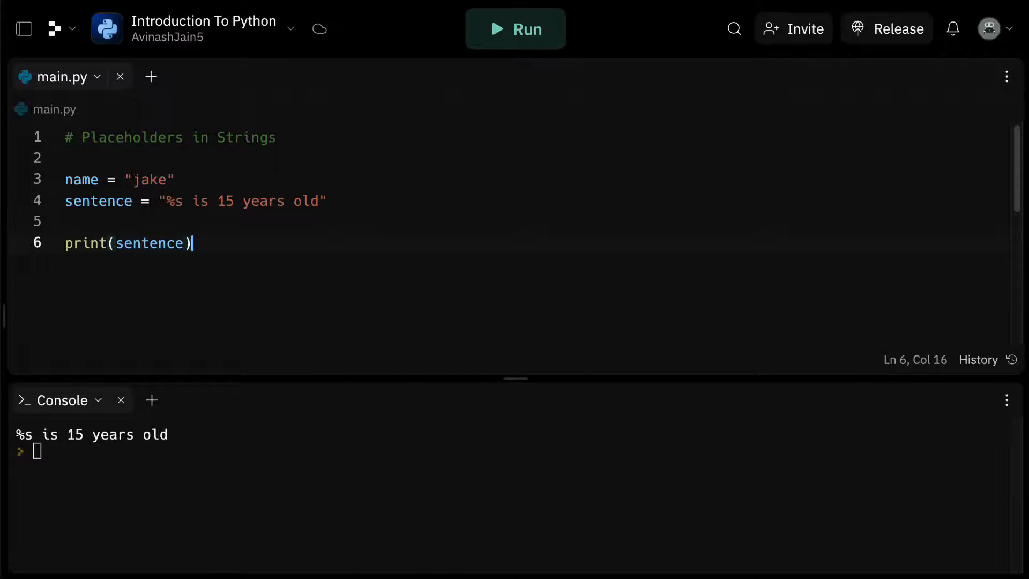
# Fill the placeholder with print(sentence % name) and run it again.
pyautogui.write('%')
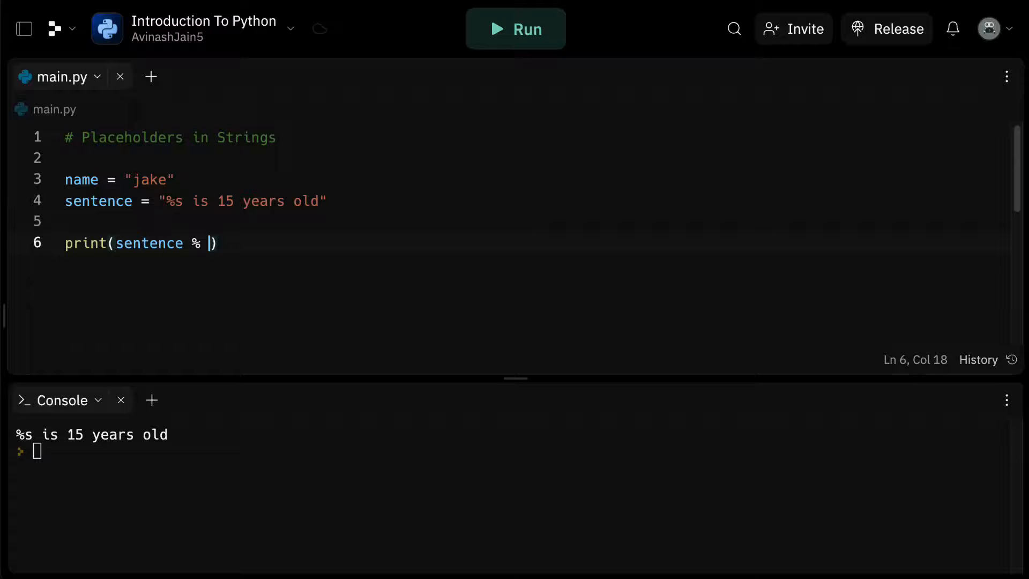
pyautogui.write('name')
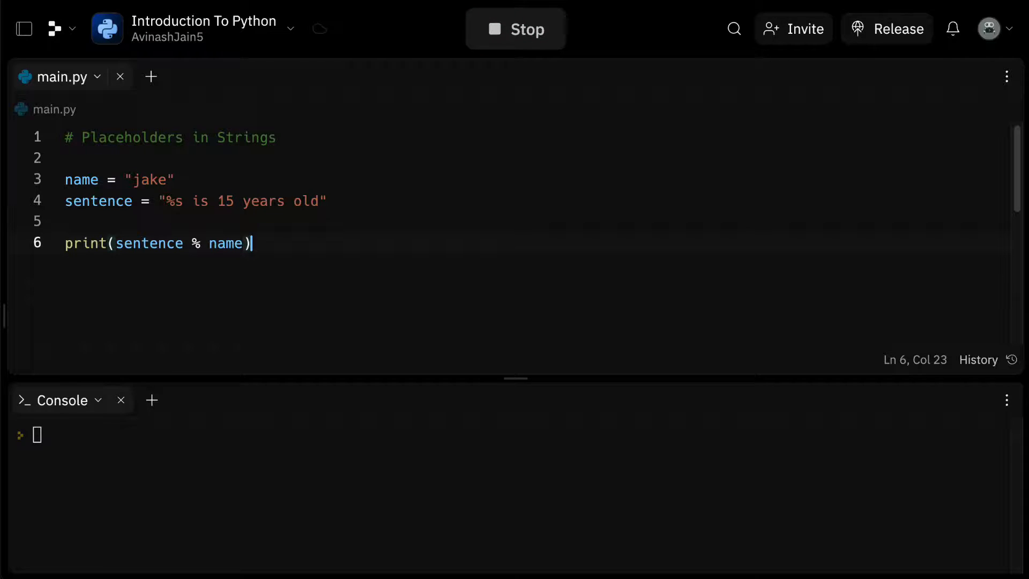
pyautogui.click(516, 28)
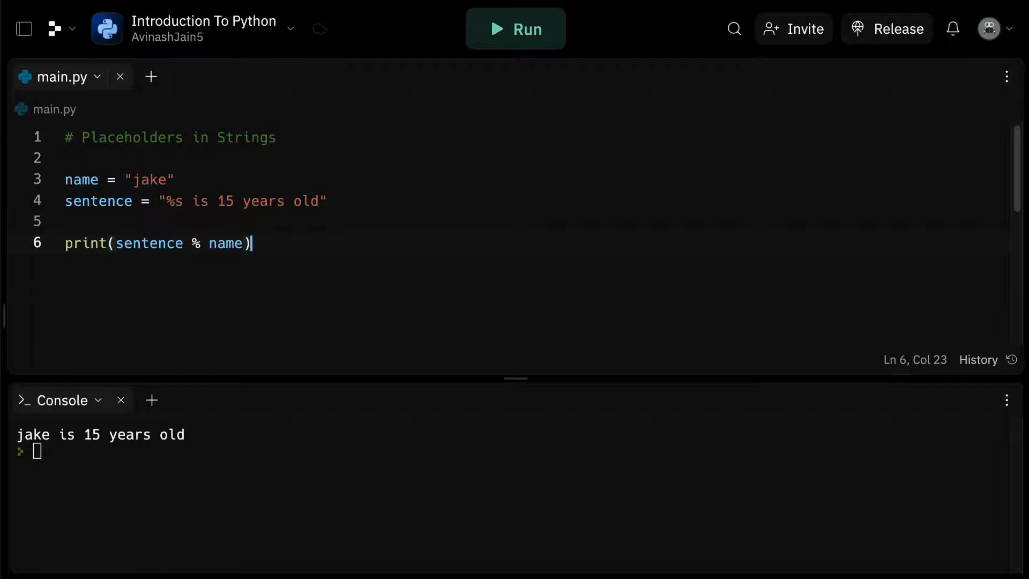
# Use "%s %s was the president of the US" with ("Barack", "Obama") and run it.
pyautogui.click(190, 201)
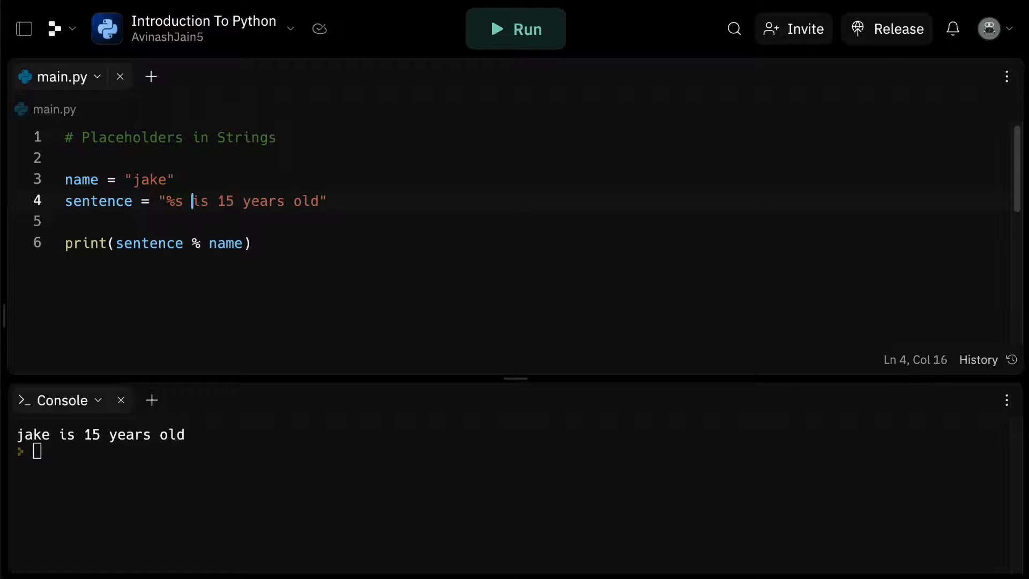
pyautogui.write('%s')
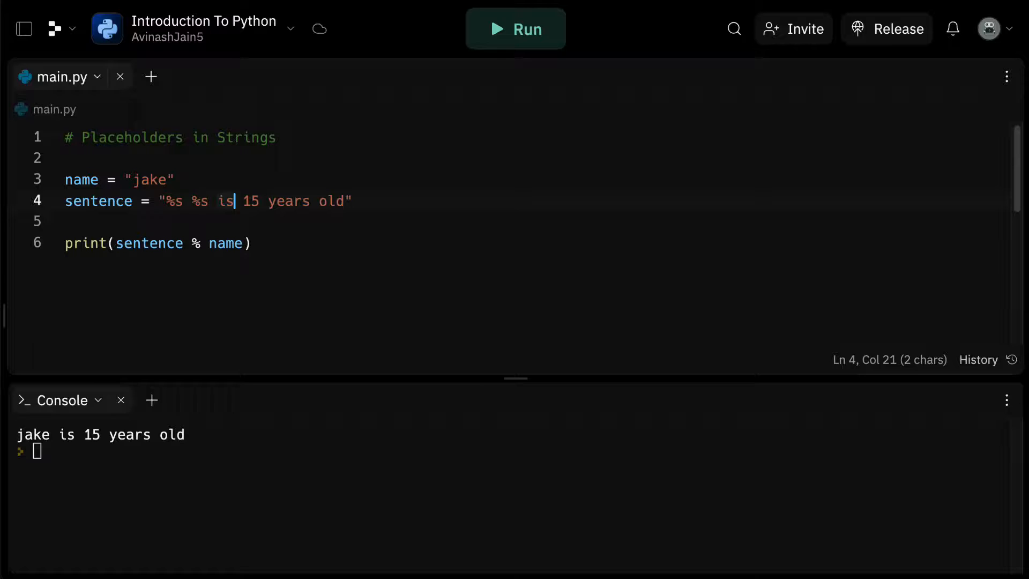
pyautogui.write('was the president o')
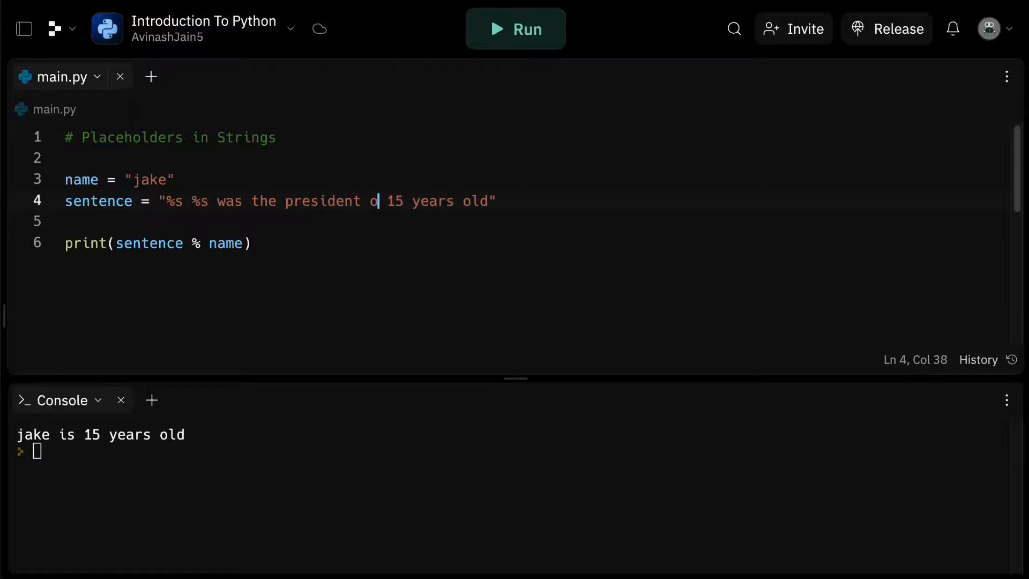
pyautogui.write('f the US')
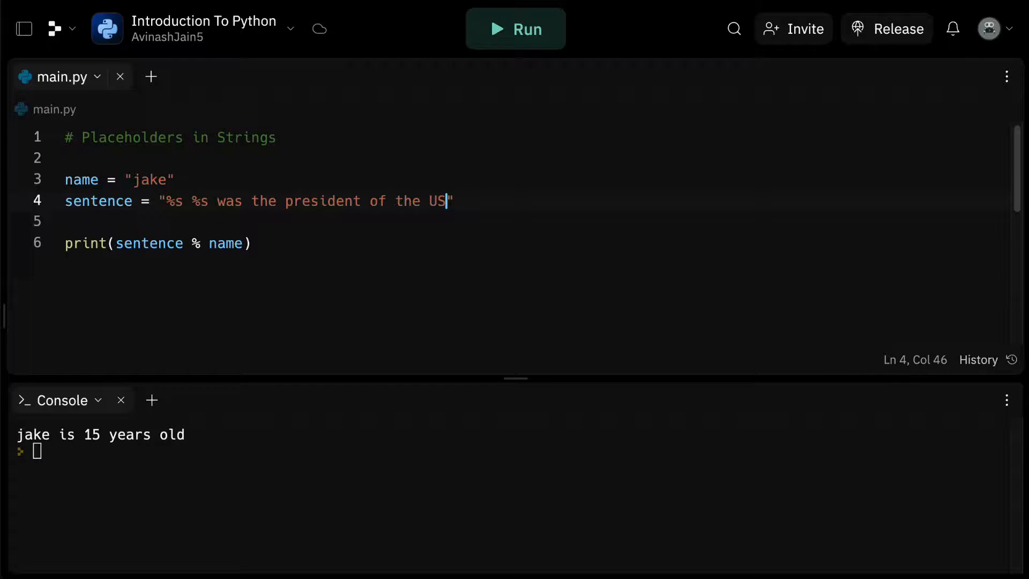
pyautogui.doubleClick(225, 243)
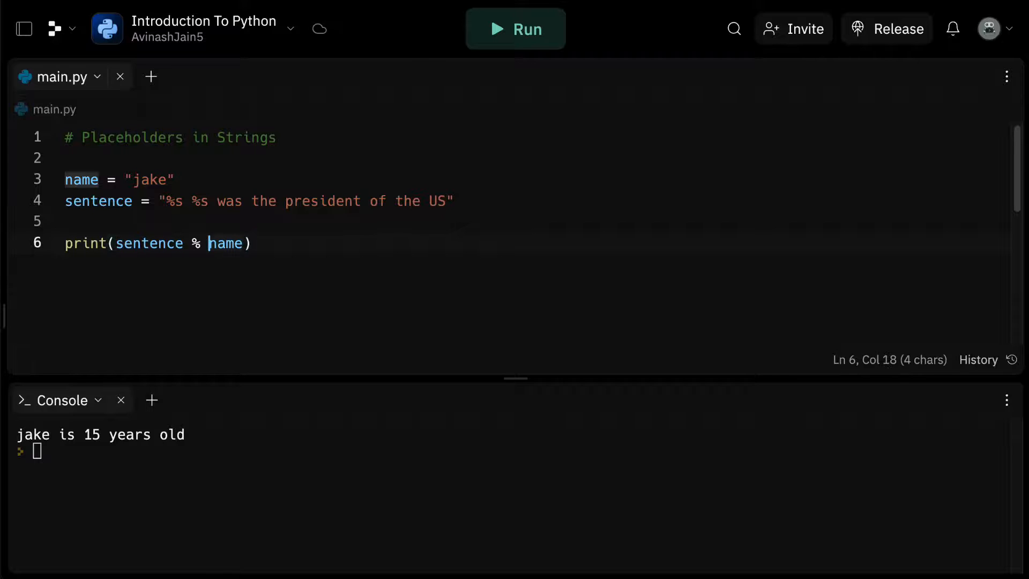
pyautogui.write('("Bar"')
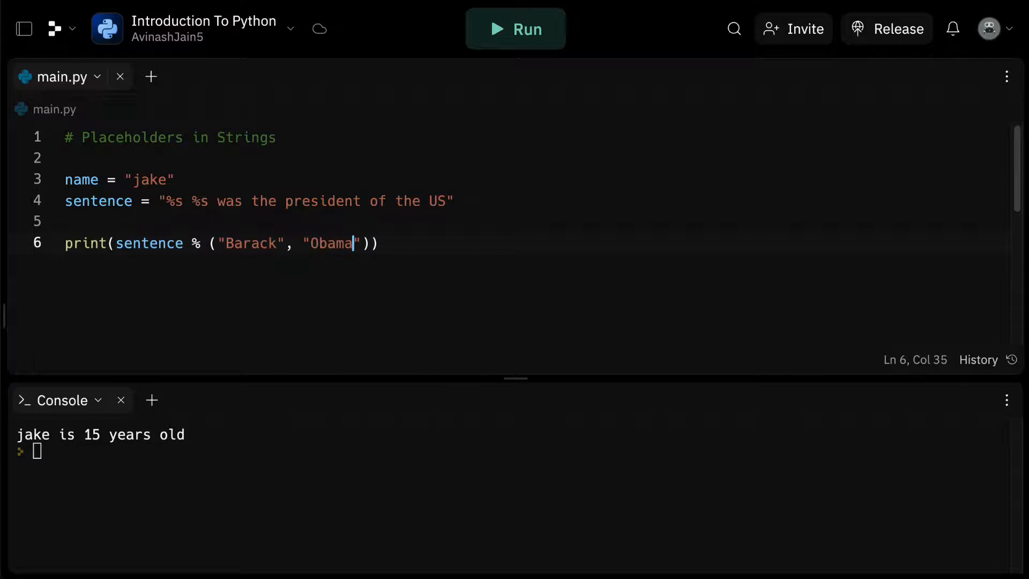
pyautogui.click(515, 29)
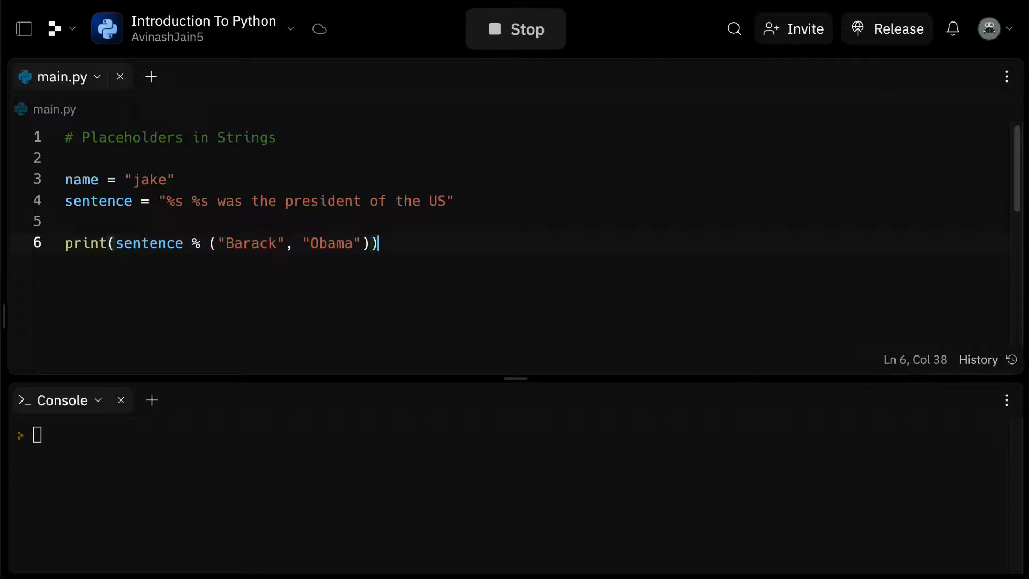
pyautogui.click(516, 28)
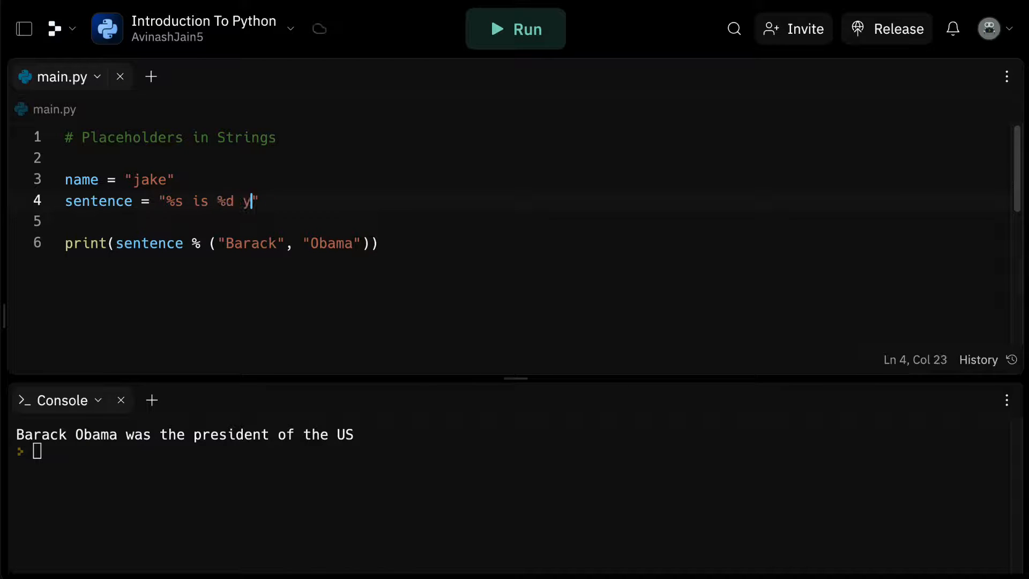
# Change the template to "%s is %d years old" with ("Avi", 23) and run it.
pyautogui.write('ears old')
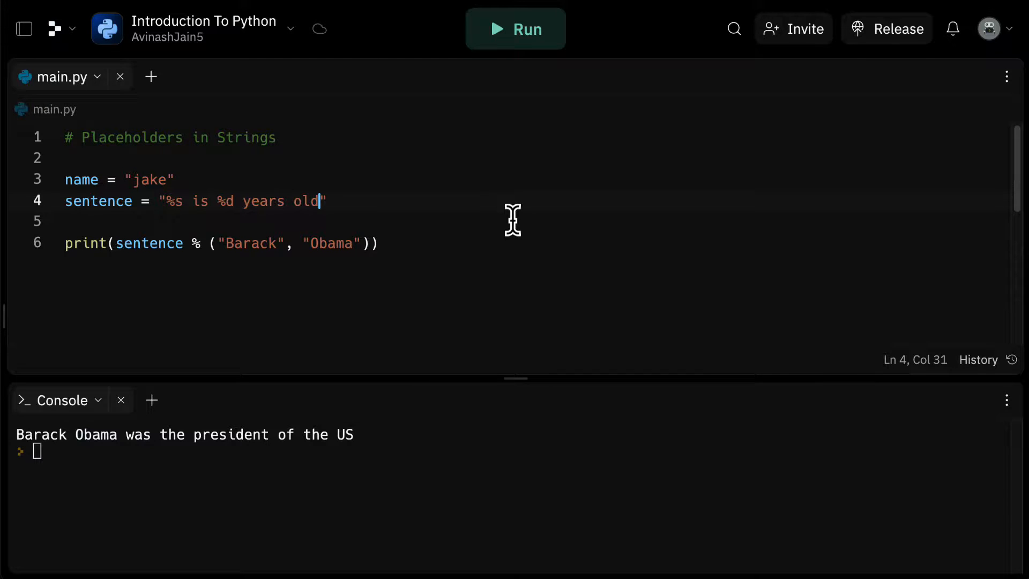
pyautogui.click(246, 244)
pyautogui.write('Avi')
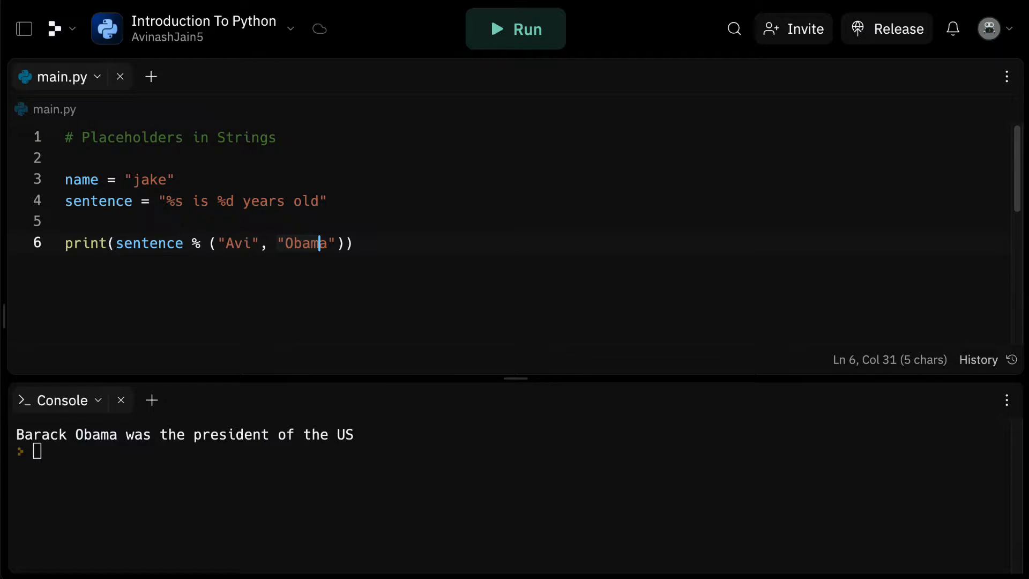
pyautogui.click(515, 28)
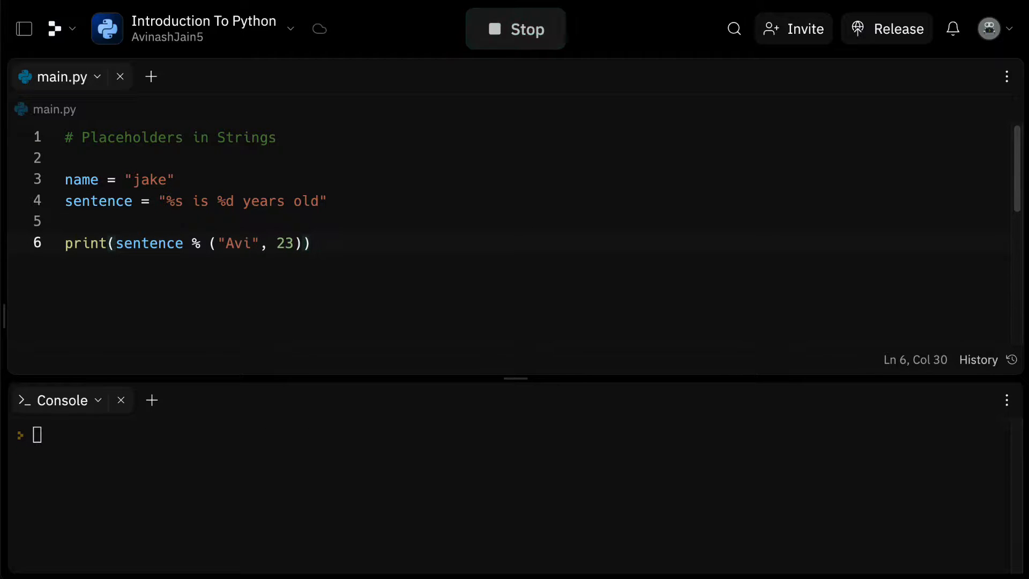
pyautogui.click(515, 28)
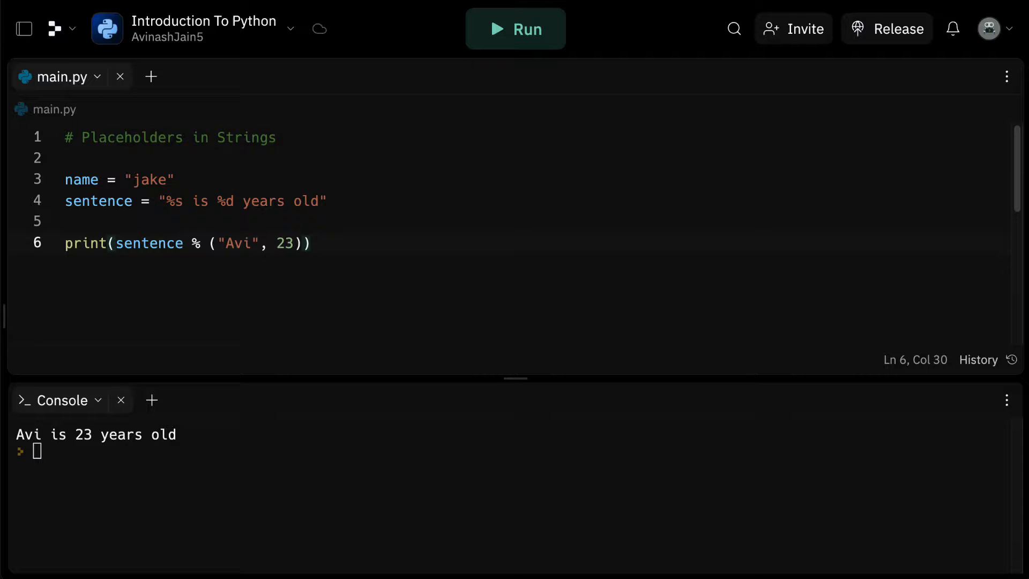
pyautogui.click(309, 243)
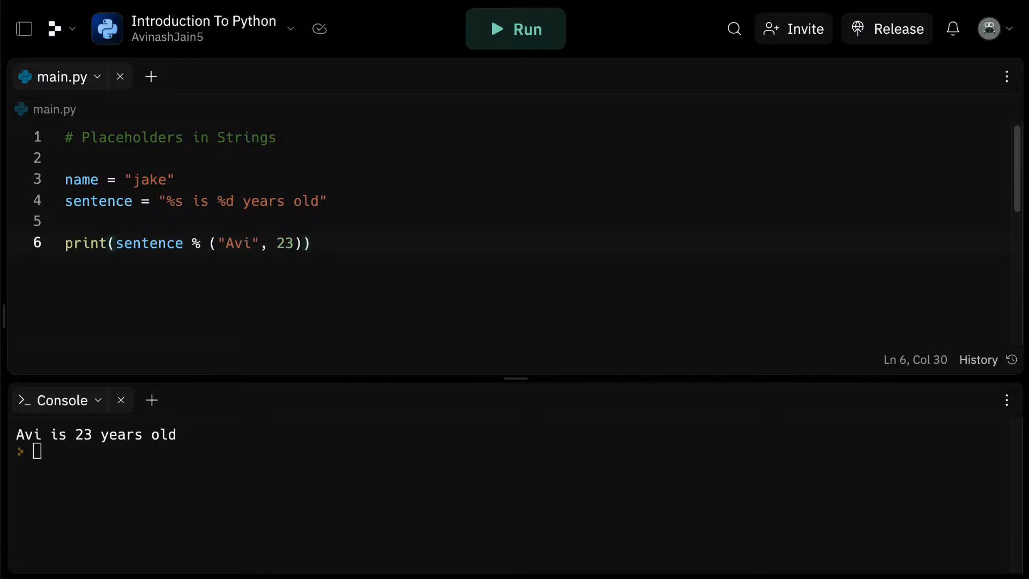
pyautogui.click(312, 243)
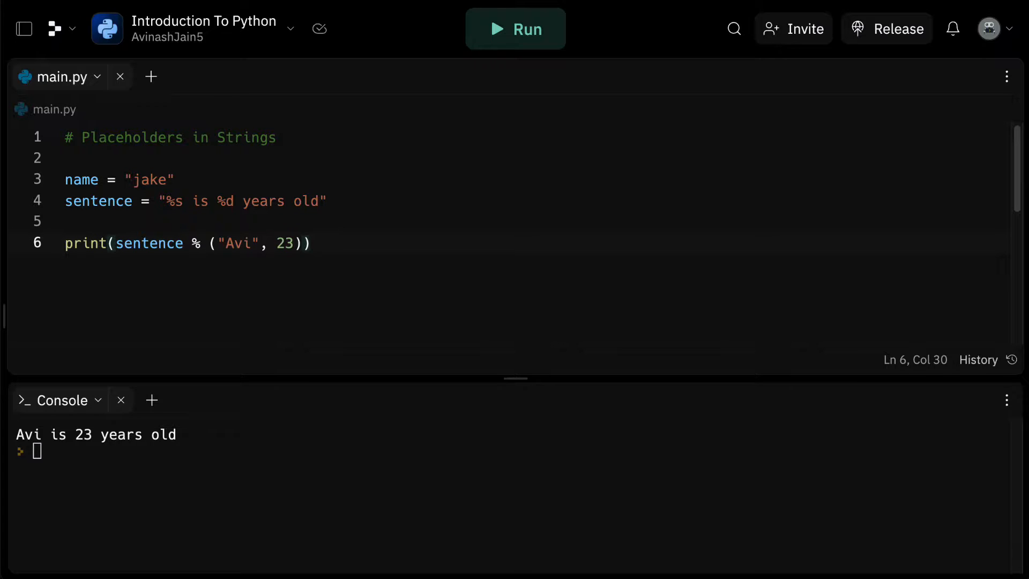
# Delete the old placeholder example code and add a '# format strings' comment.
pyautogui.press('Enter')
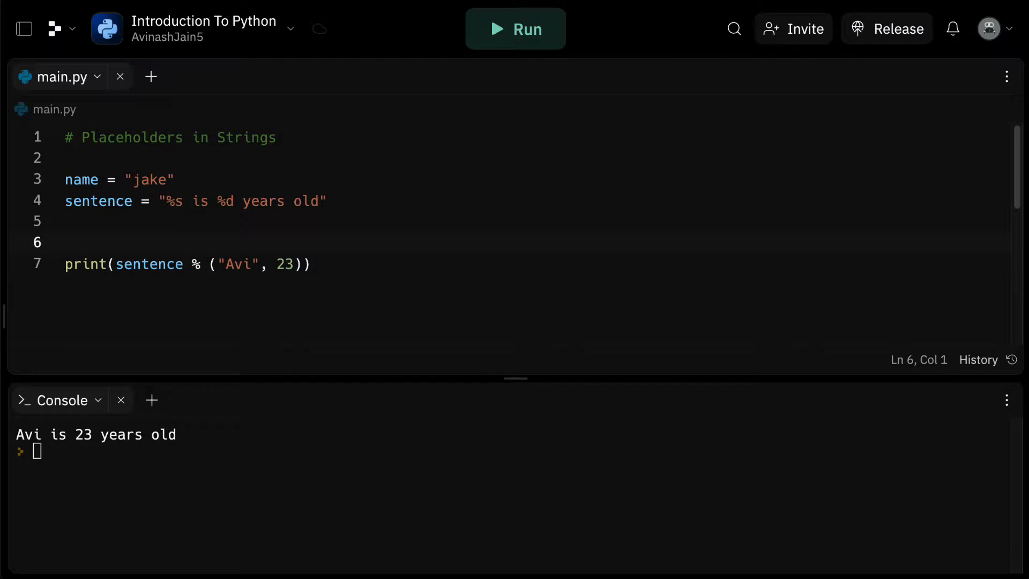
pyautogui.click(79, 243)
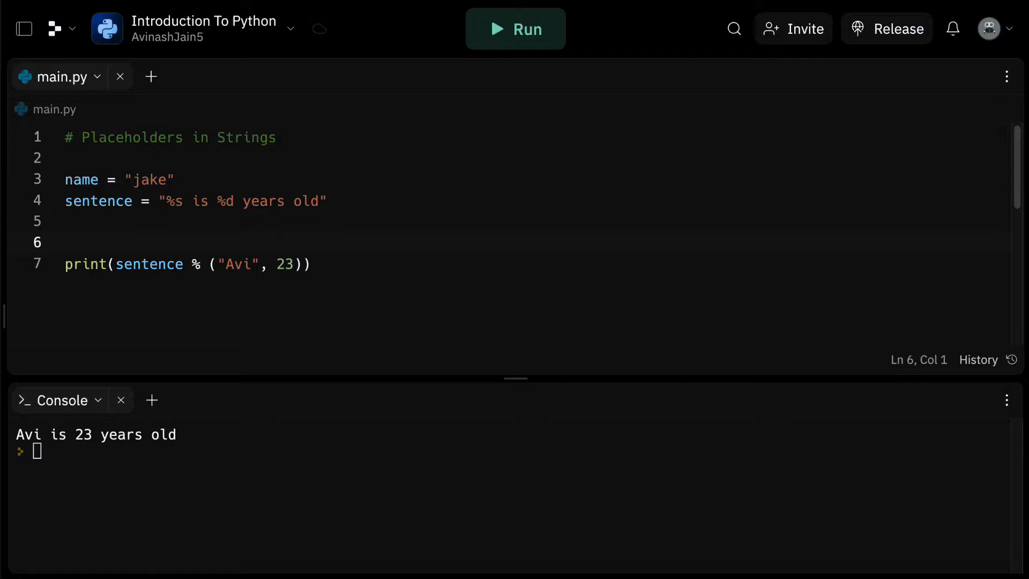
pyautogui.moveTo(353, 237)
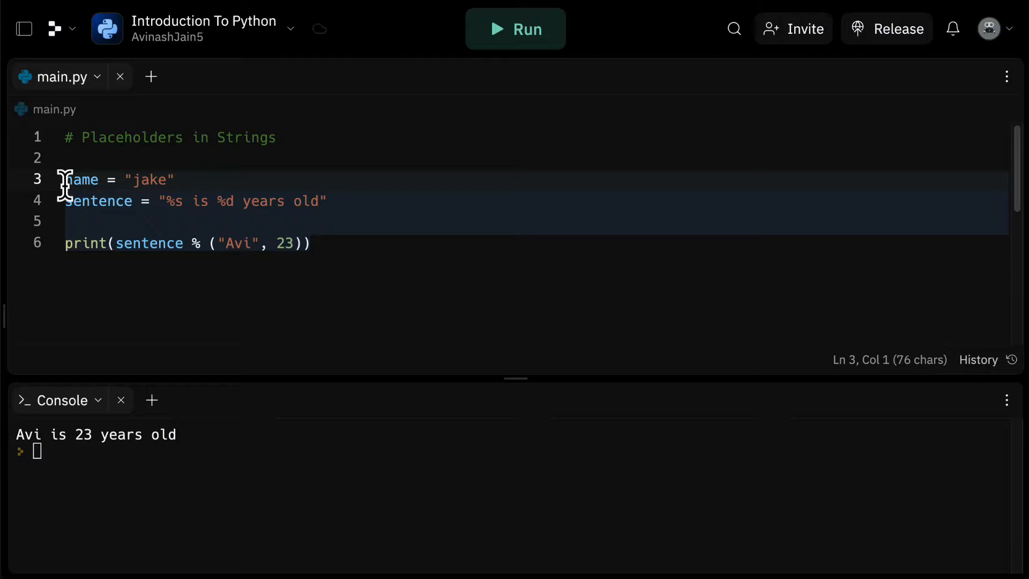
pyautogui.press('Delete')
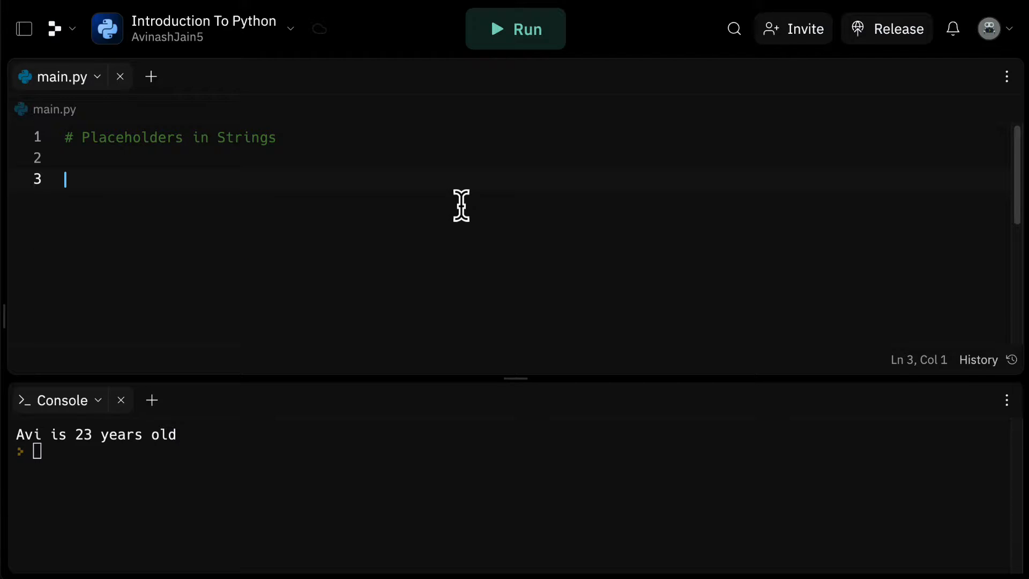
pyautogui.write('# format str')
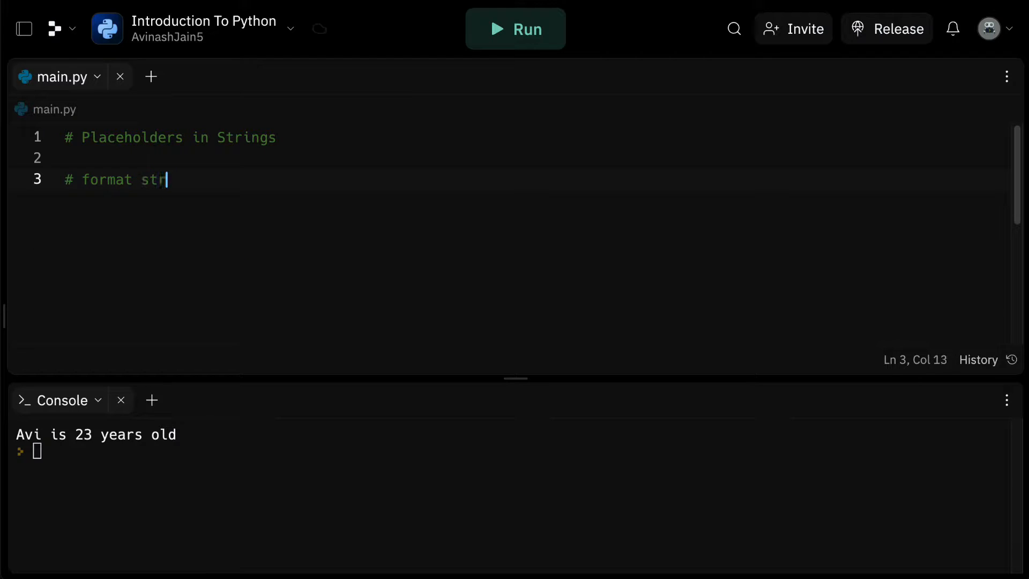
pyautogui.write('ings')
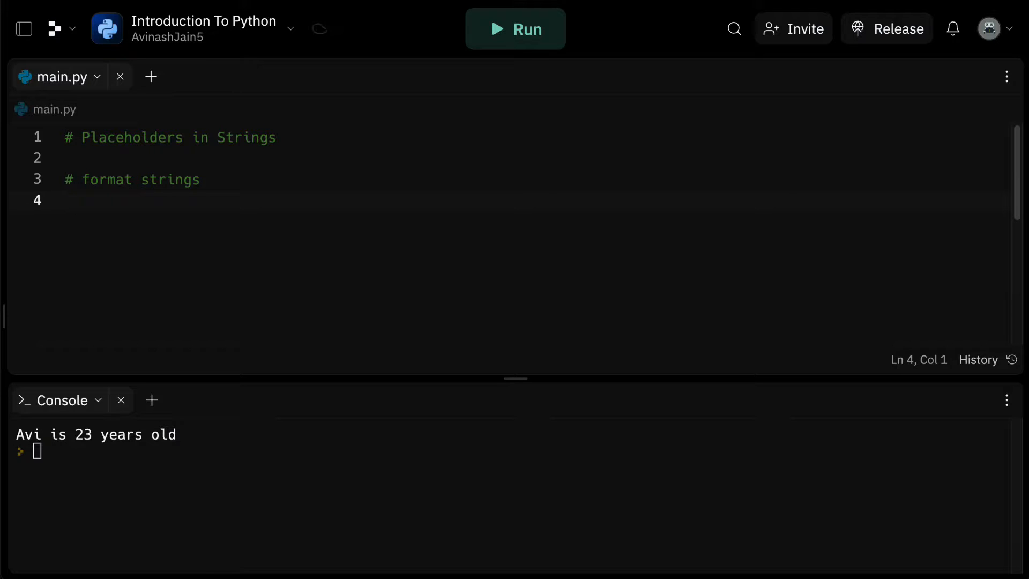
# Add a "# f''" comment and begin typing name = " on the next line.
pyautogui.click(64, 200)
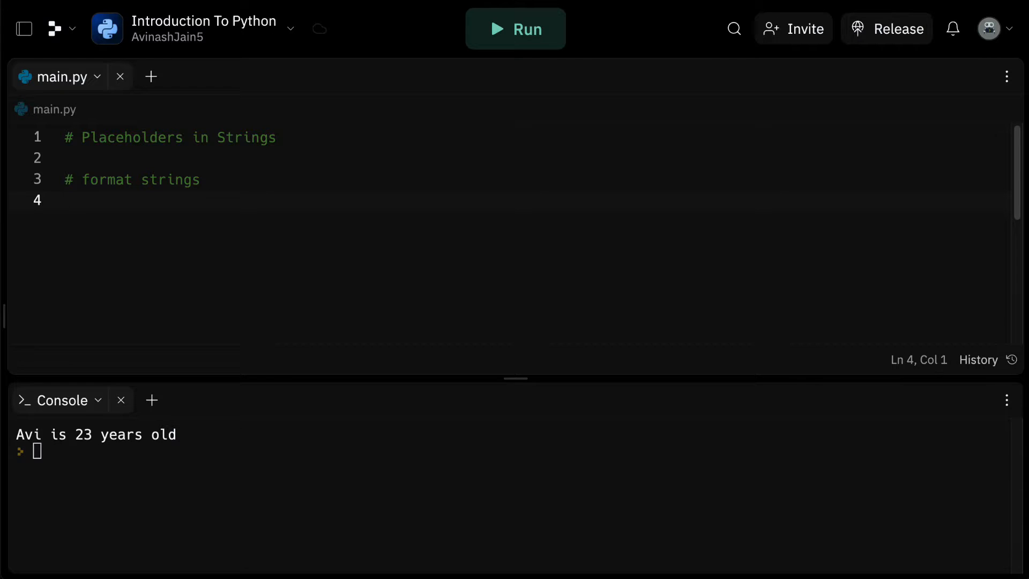
pyautogui.write("# f'")
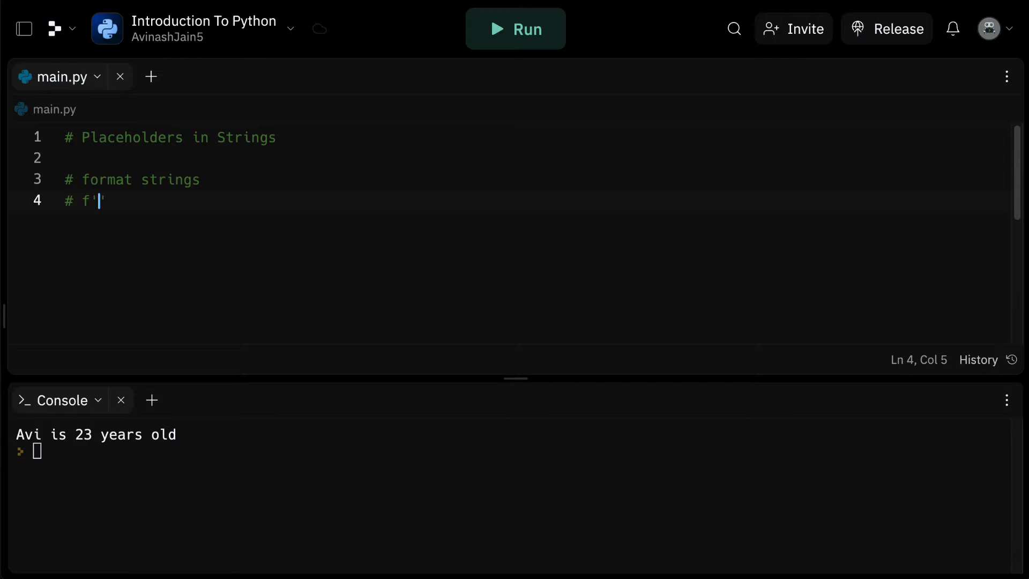
pyautogui.write("'")
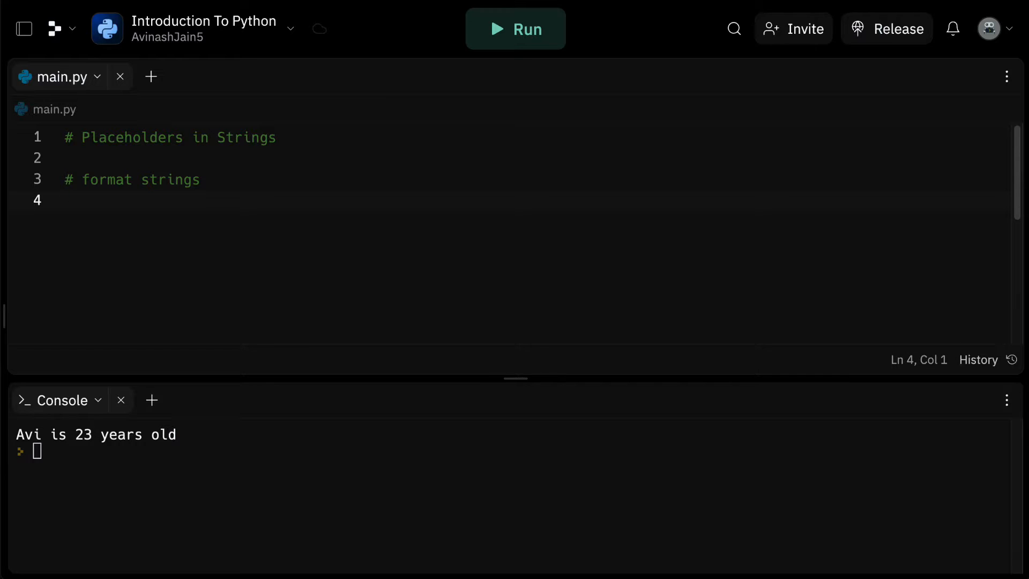
pyautogui.write('name = "')
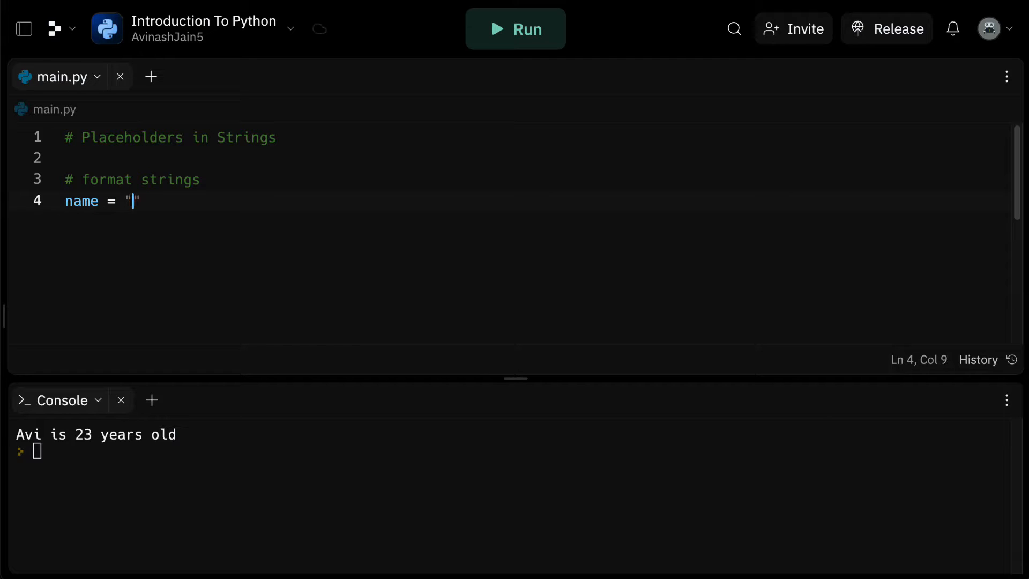
# Set name to "Avi", print f"Hello, {name}", and run it.
pyautogui.write('Avi')
pyautogui.write('print(f"')
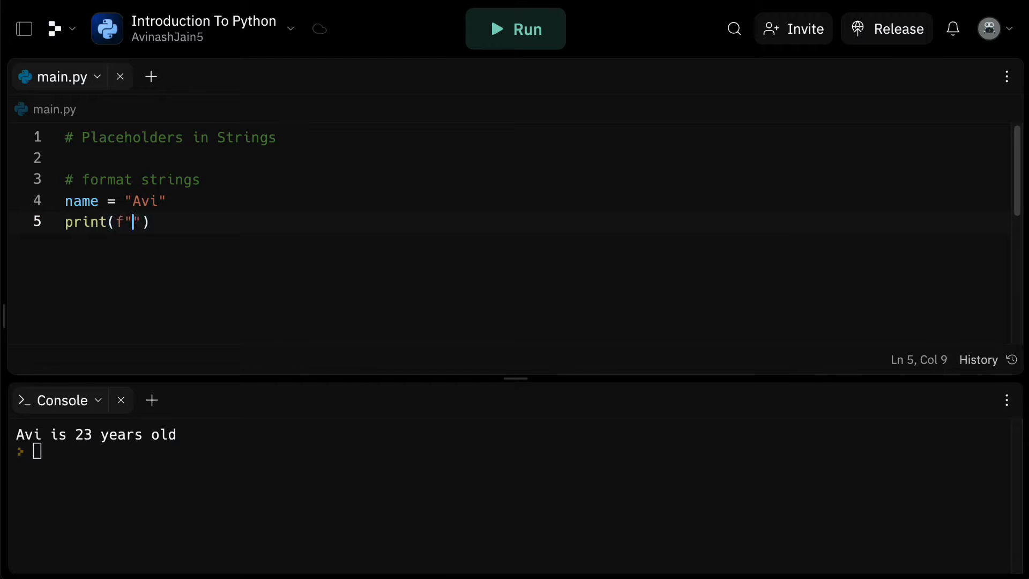
pyautogui.write('Hell')
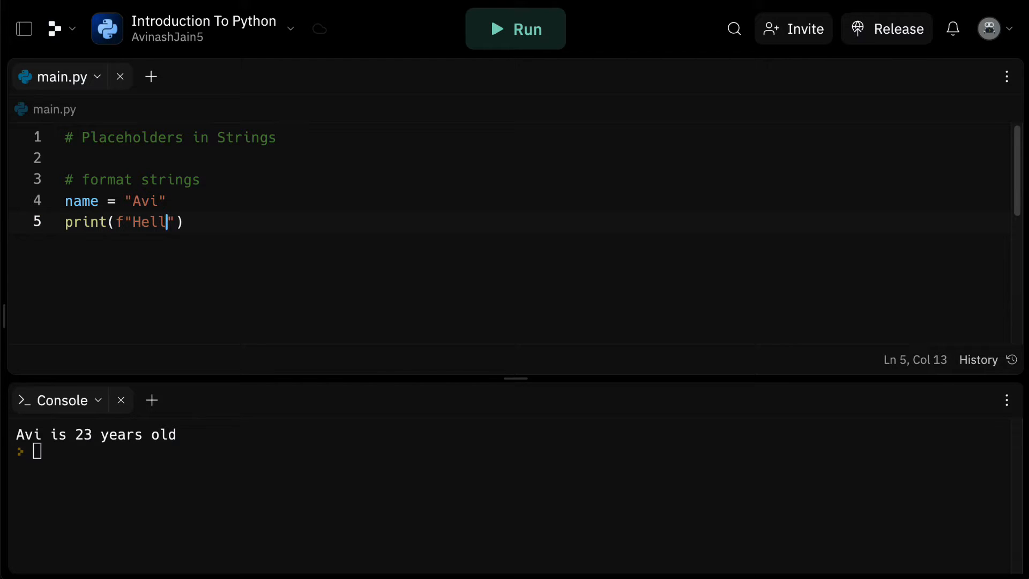
pyautogui.write('o, {na')
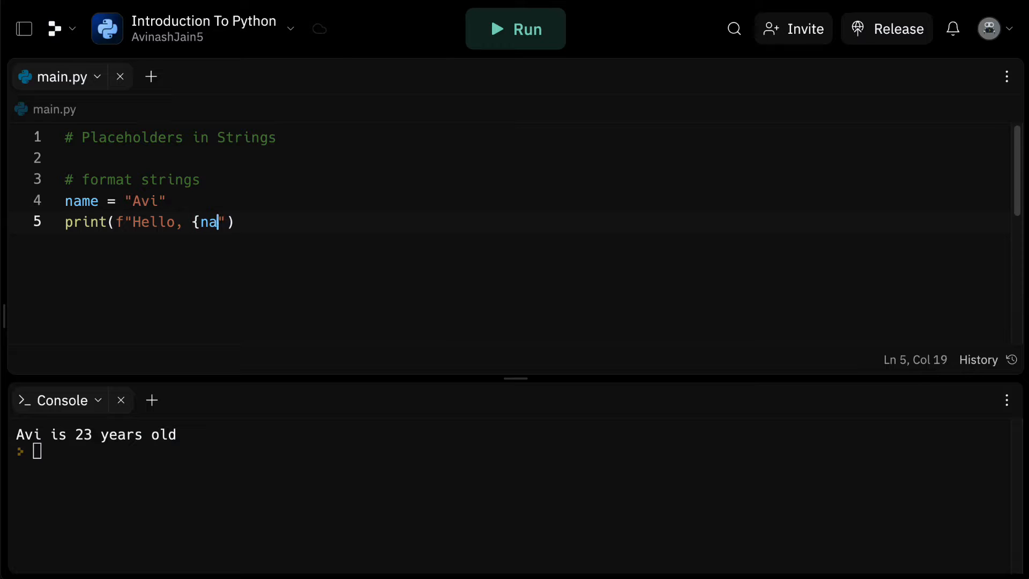
pyautogui.click(515, 28)
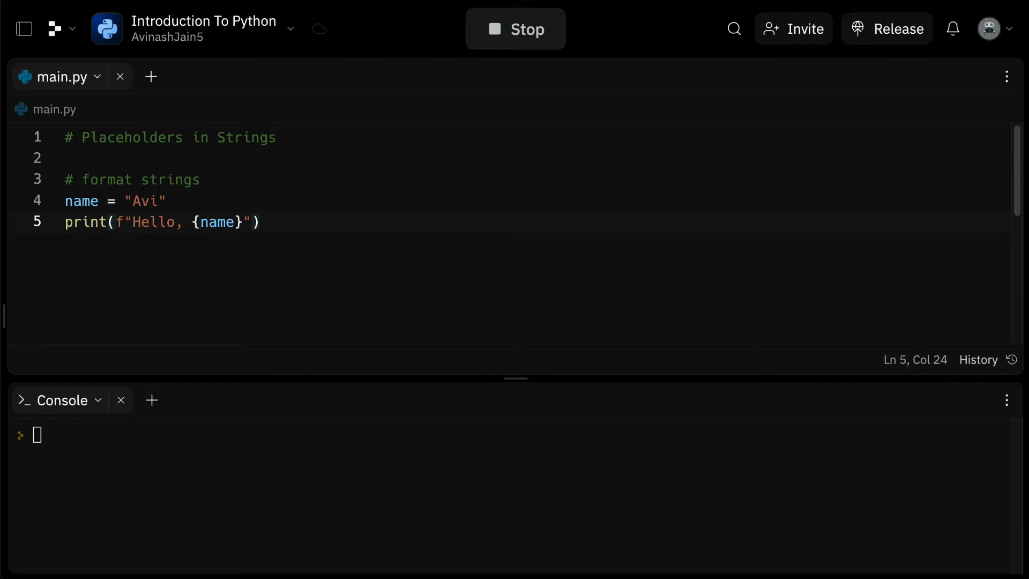
pyautogui.click(515, 29)
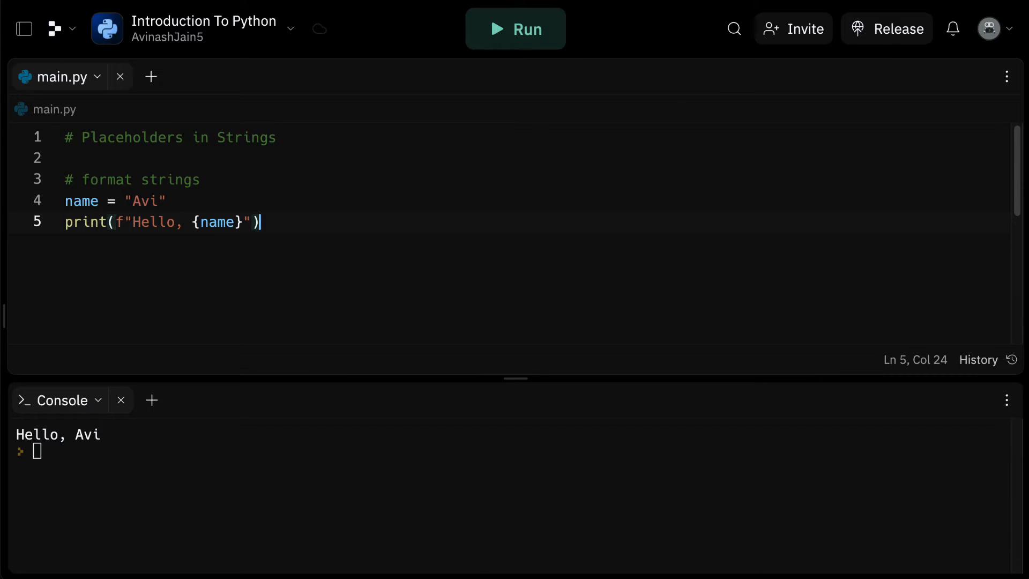
pyautogui.moveTo(350, 218)
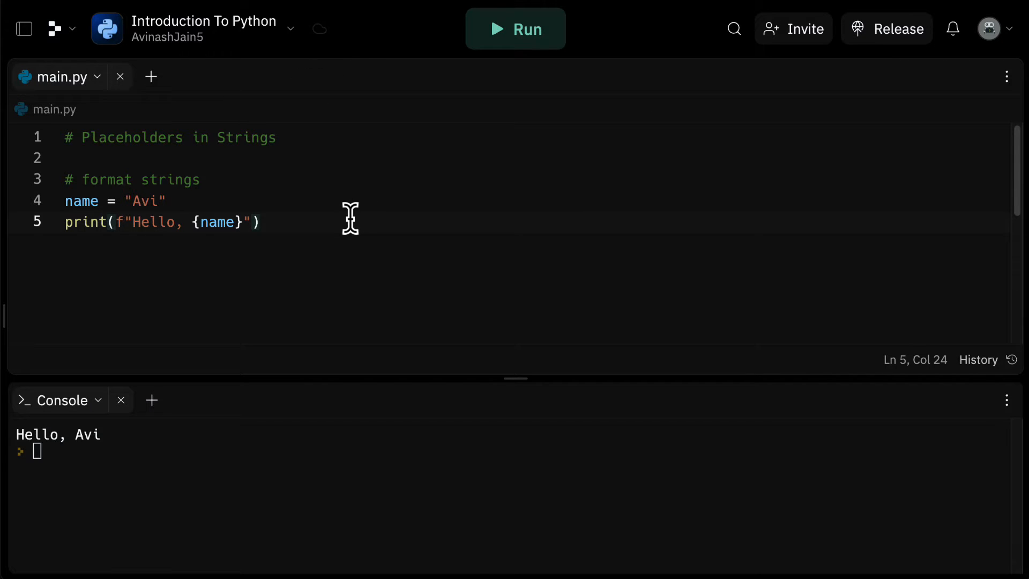
# Add x = 10, y = 20, print f"The sum of x and y is {x+y}", and run it.
pyautogui.write('x = 10')
pyautogui.write('y = 20')
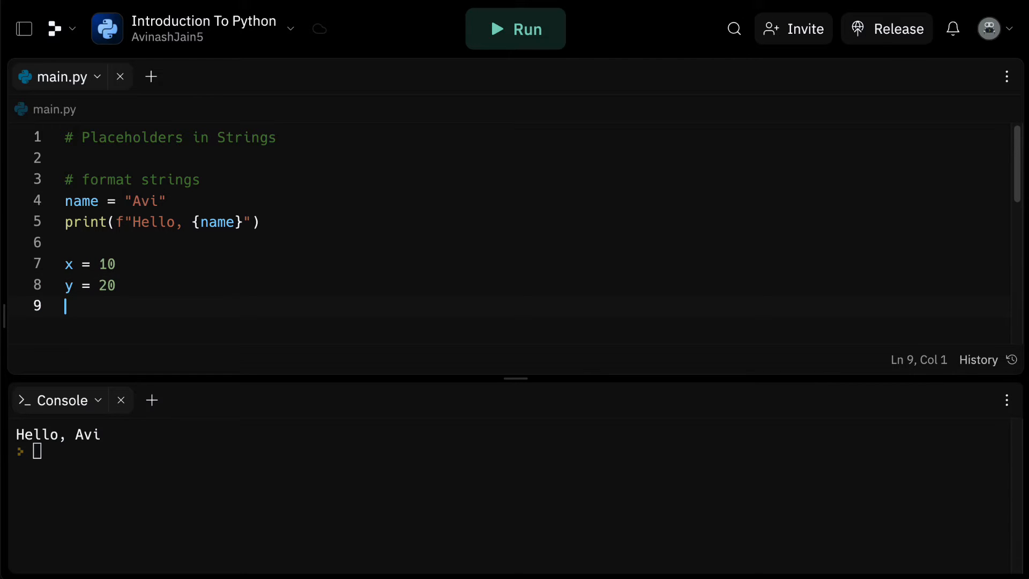
pyautogui.write('print(f"")')
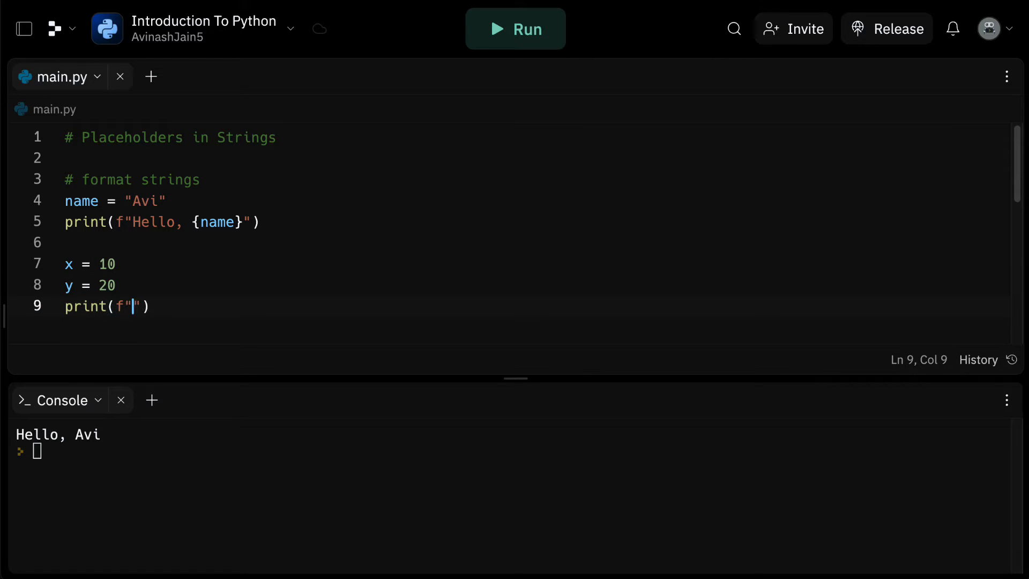
pyautogui.write('The sum')
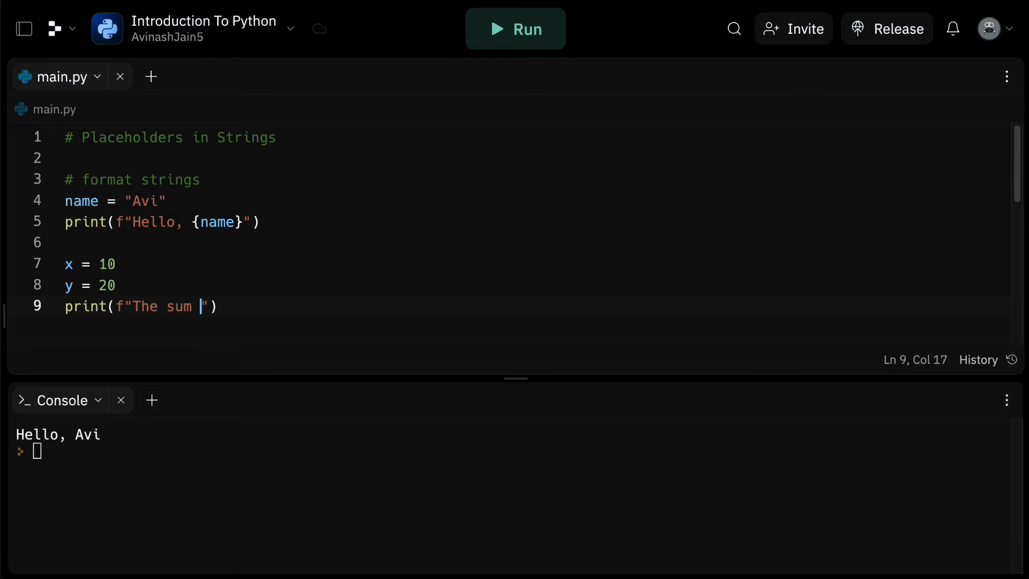
pyautogui.write('of')
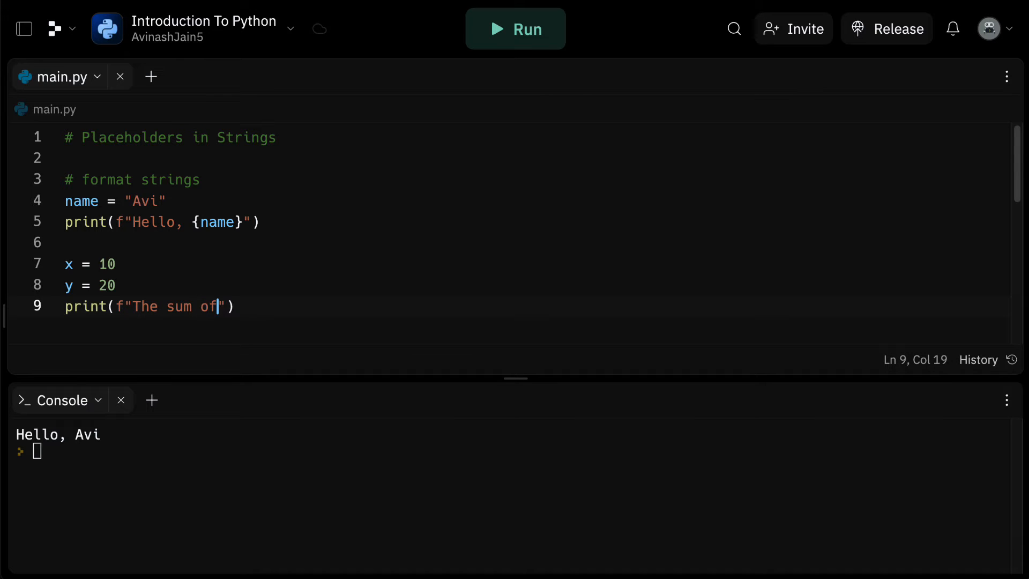
pyautogui.write('x and y is {')
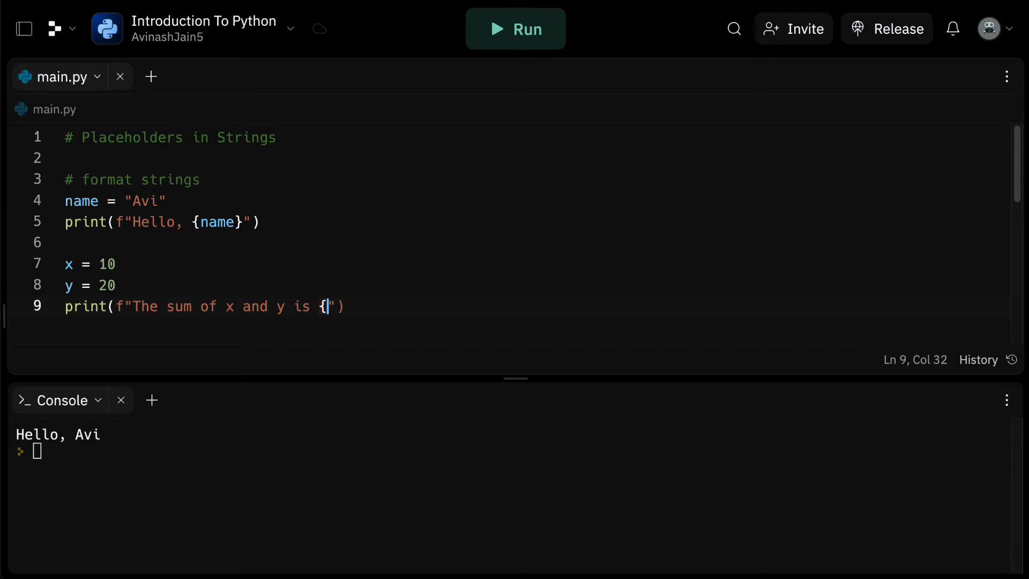
pyautogui.write('x+y}')
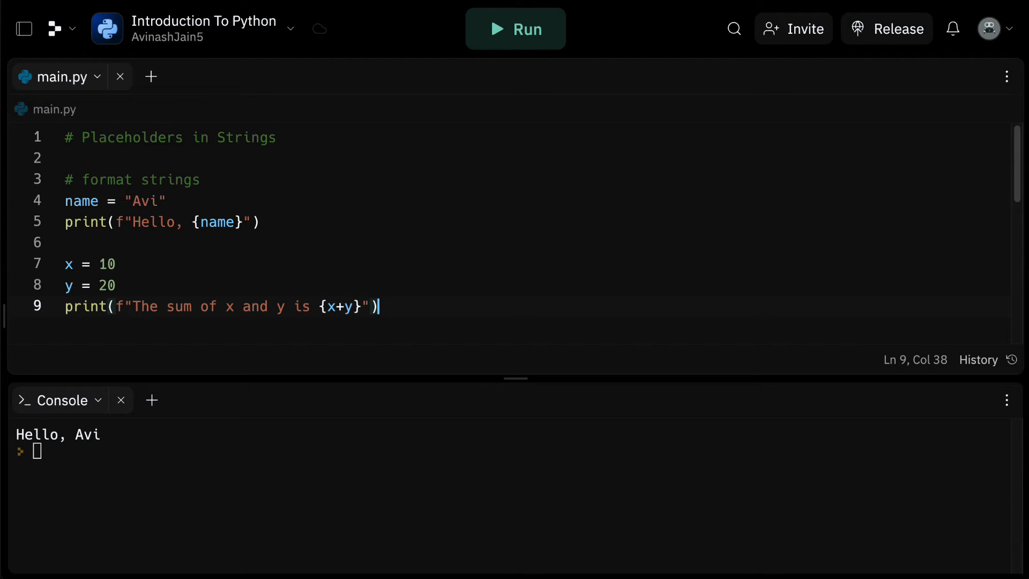
pyautogui.click(516, 29)
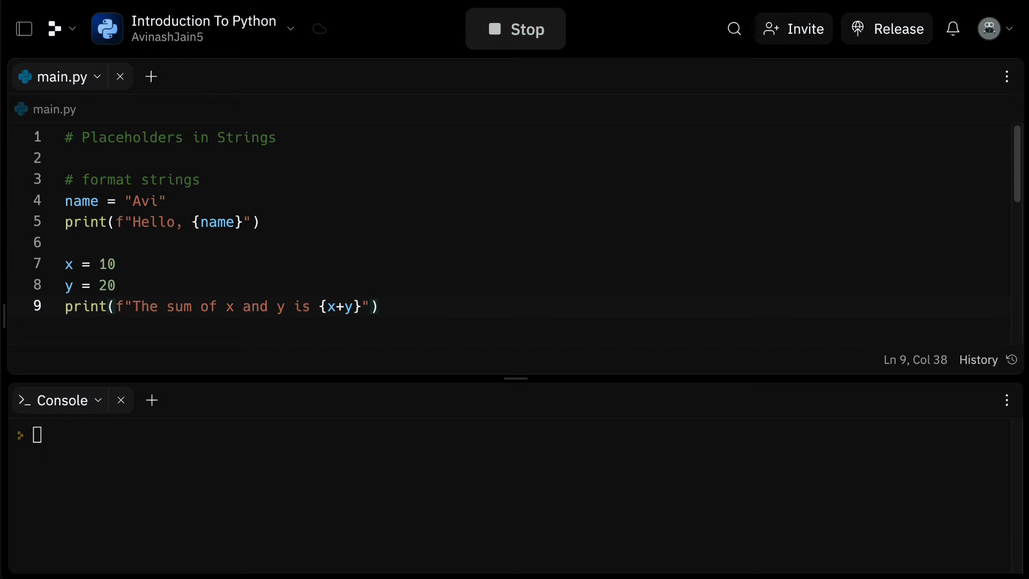
pyautogui.click(516, 28)
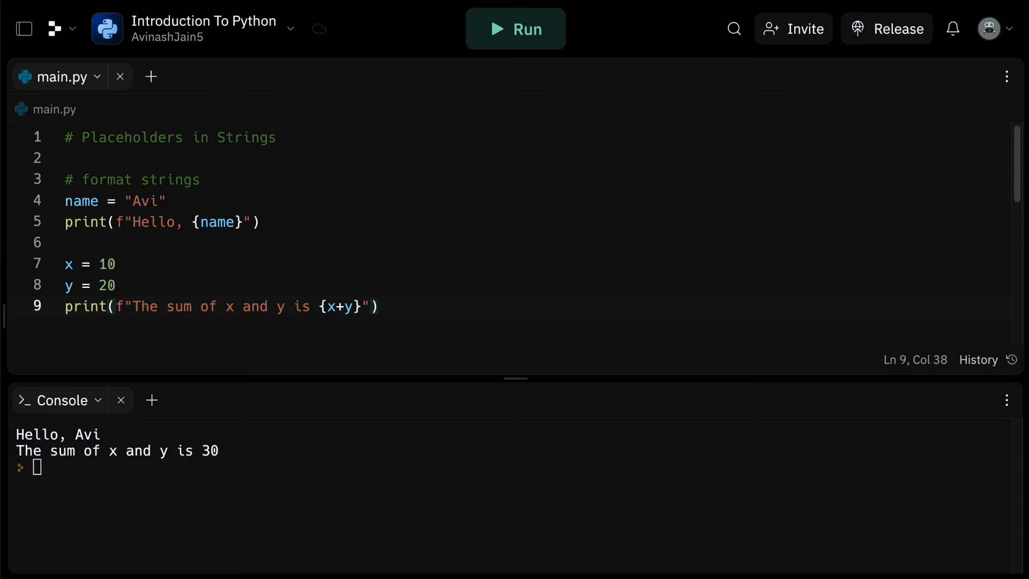